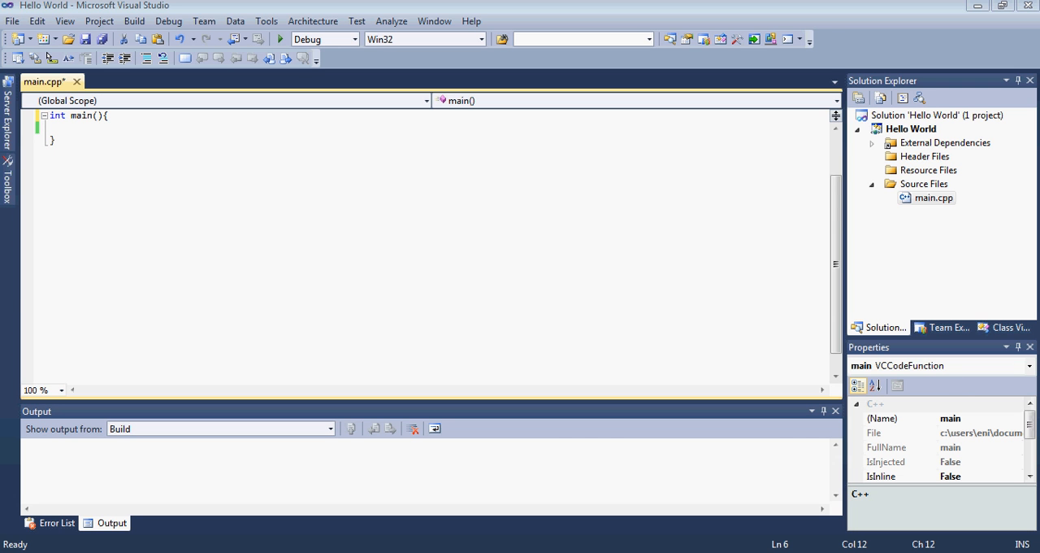
pyautogui.moveTo(1026, 510)
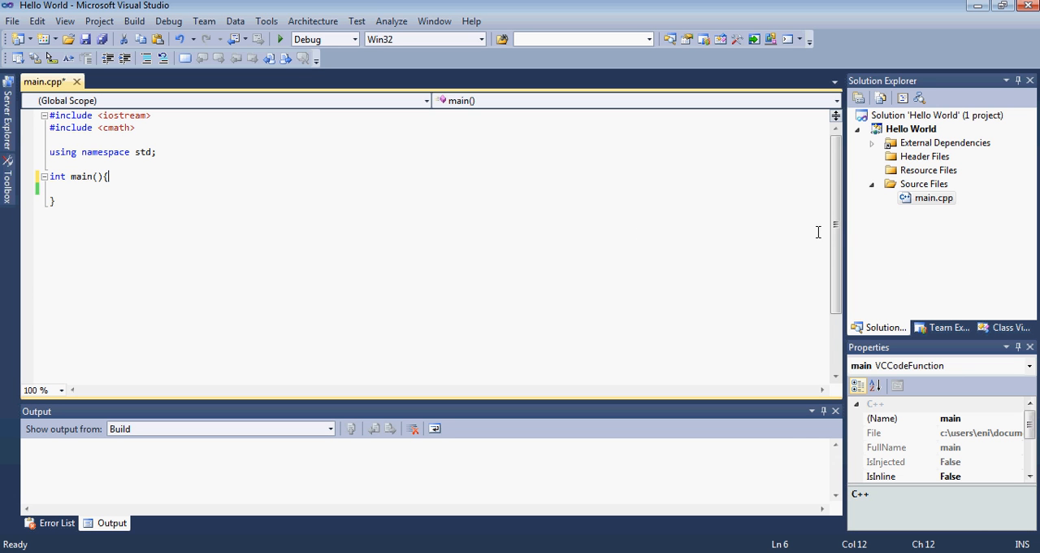
# Place the cursor inside main's body after adding the iostream, cmath and std namespace lines.
pyautogui.click(924, 184)
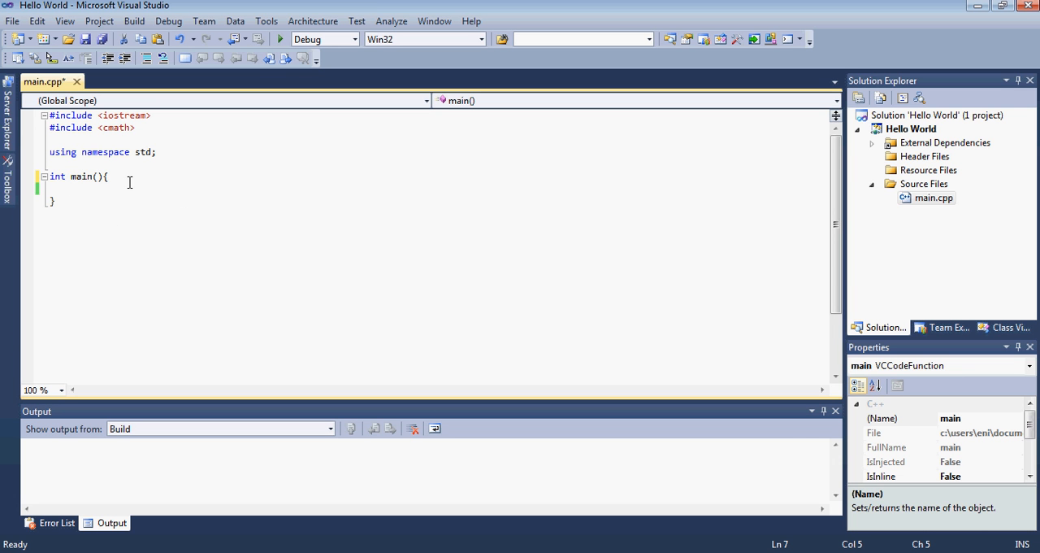
# Declare num1 and num2 as doubles inside main.
pyautogui.press('enter')
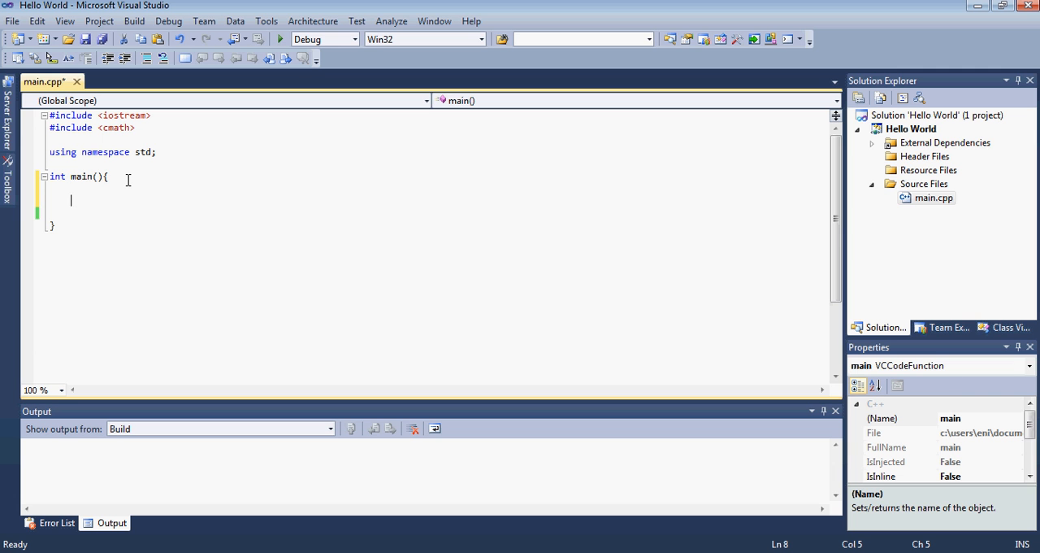
pyautogui.write('double n')
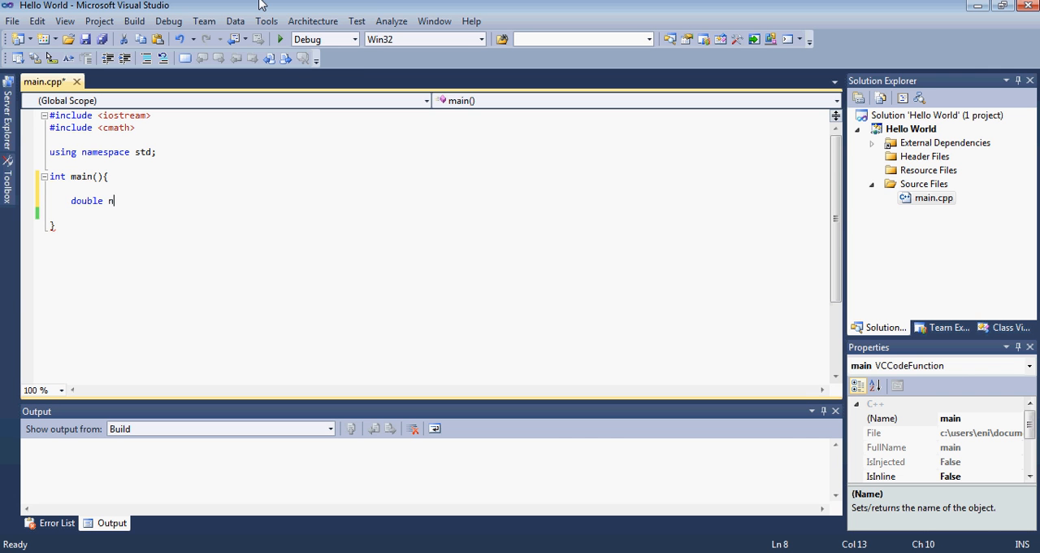
pyautogui.write('um1 ,')
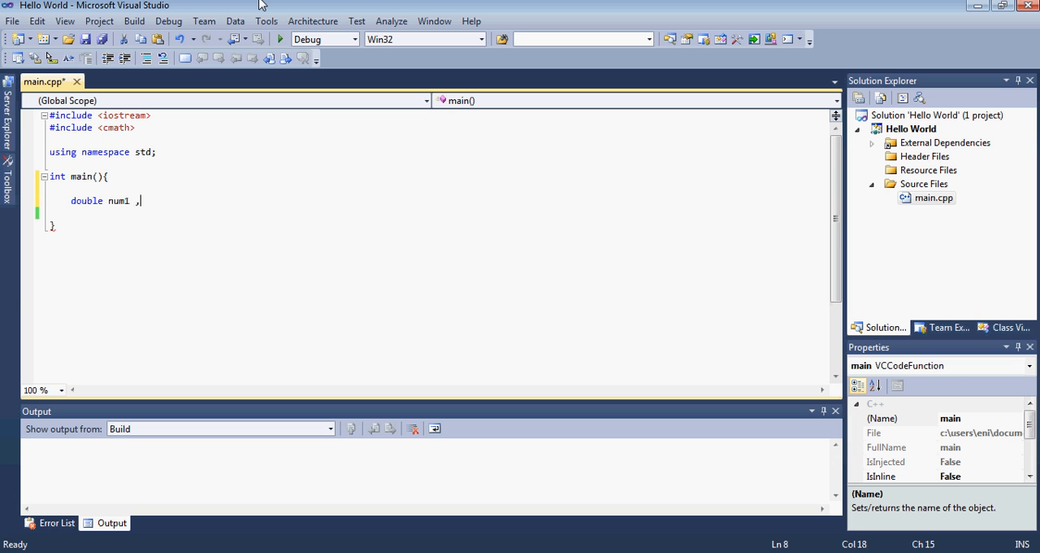
pyautogui.press('BackSpace')
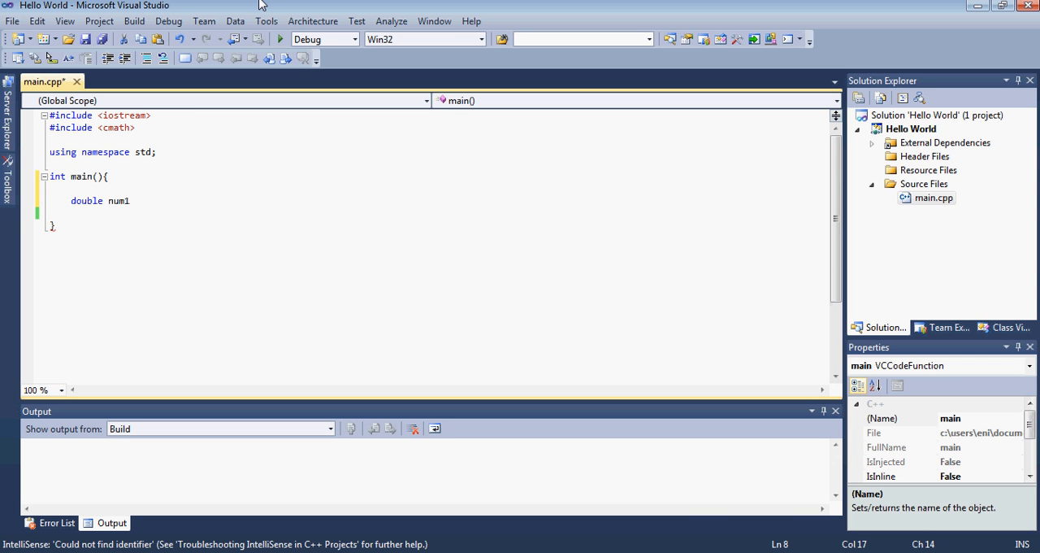
pyautogui.write(', num2')
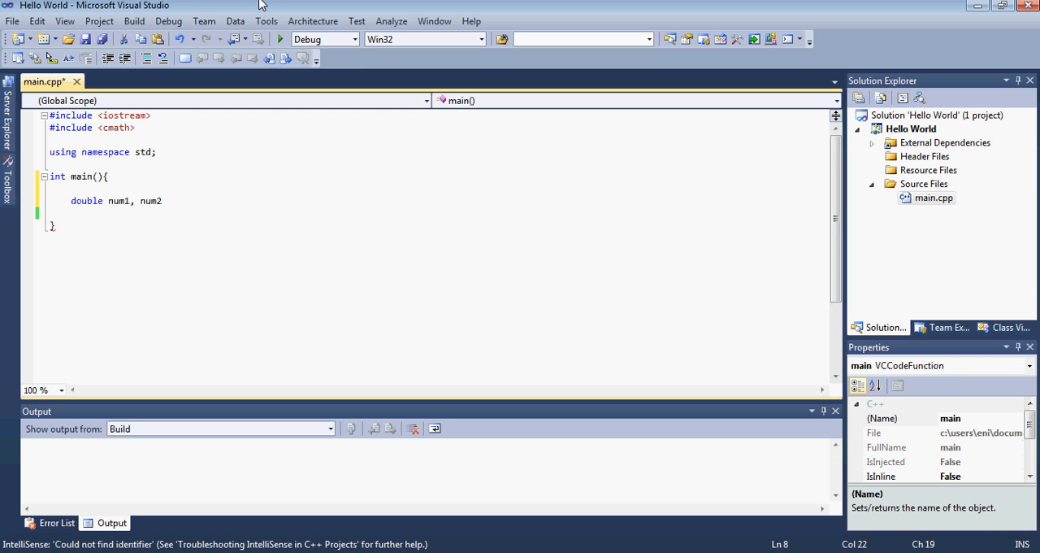
pyautogui.write(';')
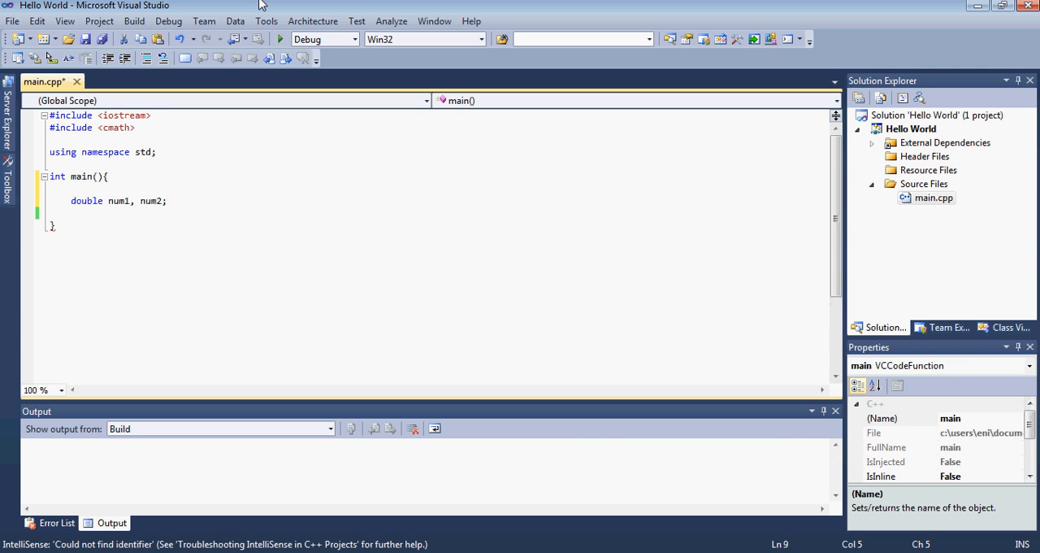
# Prompt "Enter number 1 = " and read num1 with cin.
pyautogui.write('cout')
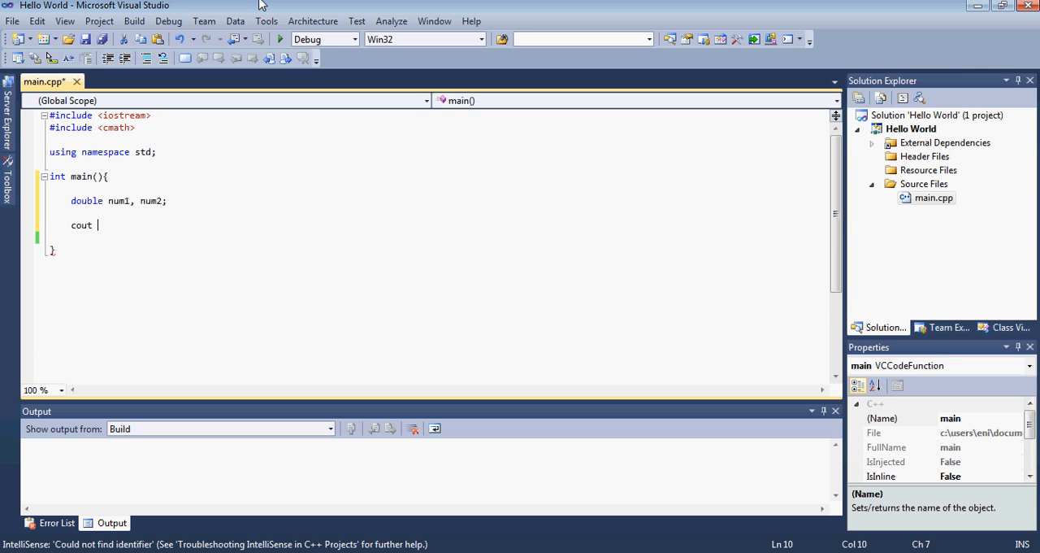
pyautogui.write('<<"En')
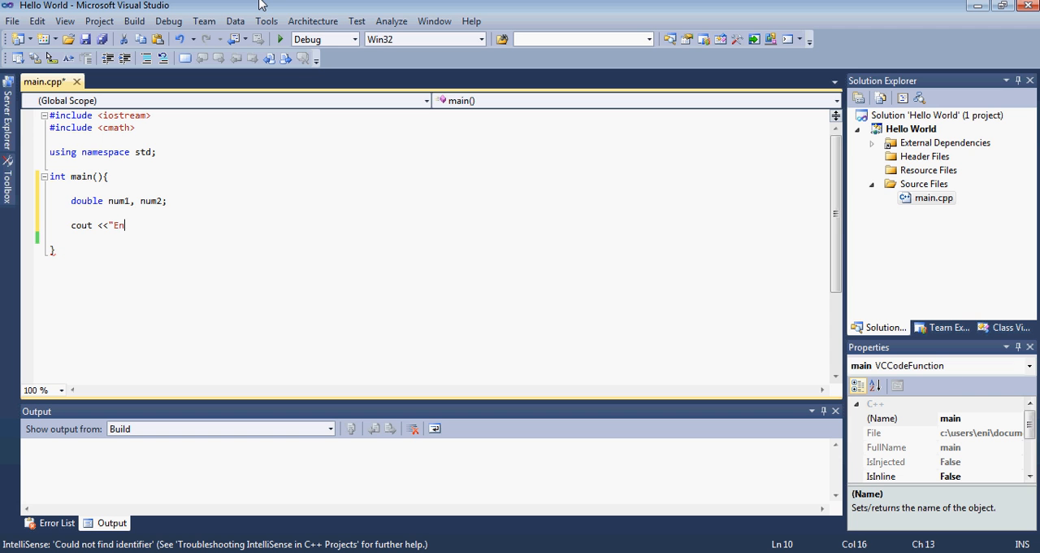
pyautogui.write('ter number 1 =')
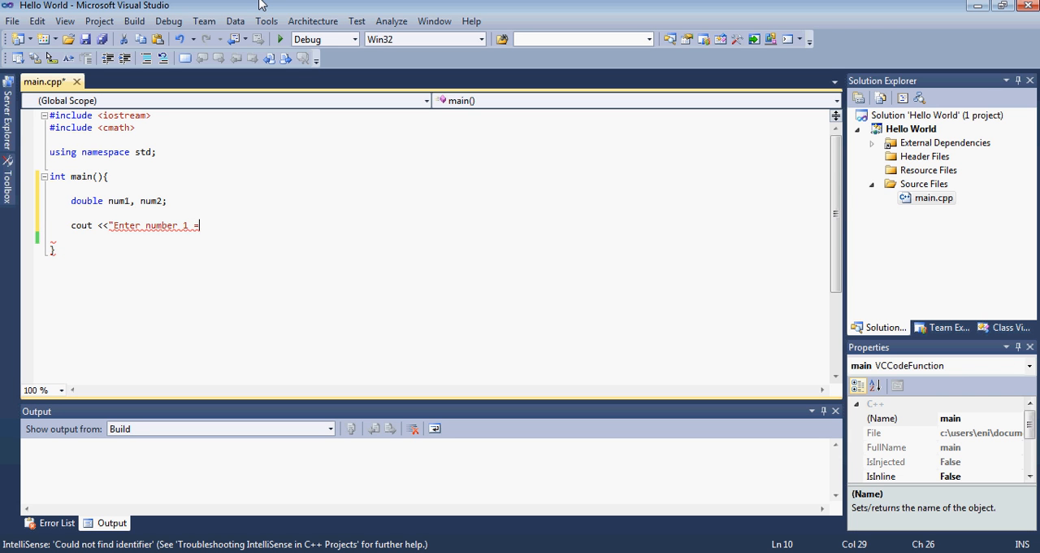
pyautogui.write('";')
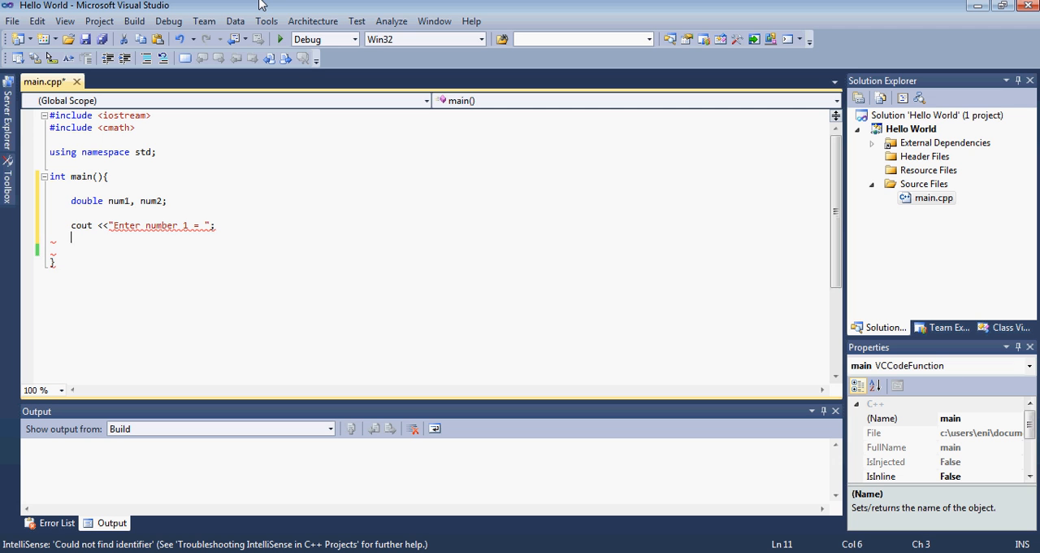
pyautogui.write('cin >> num1;')
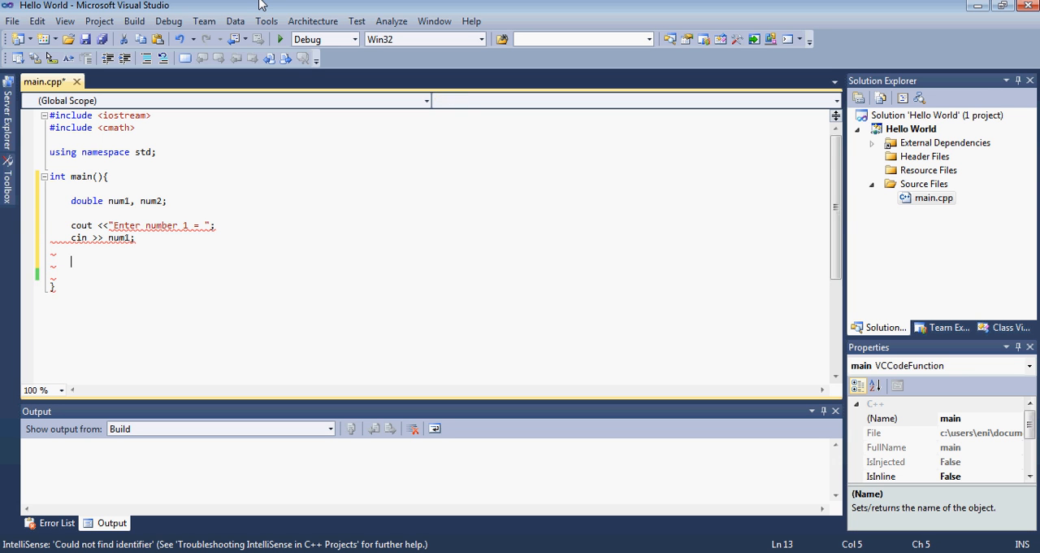
# Prompt "Enter number 2 = " and read num2, leaving a blank line after.
pyautogui.write('cout <<')
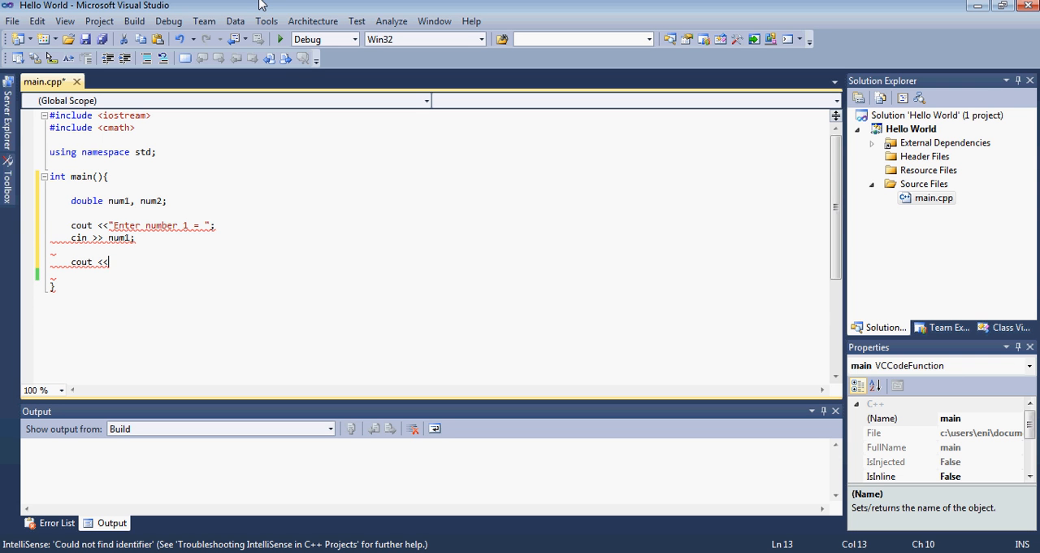
pyautogui.write('"Enter n')
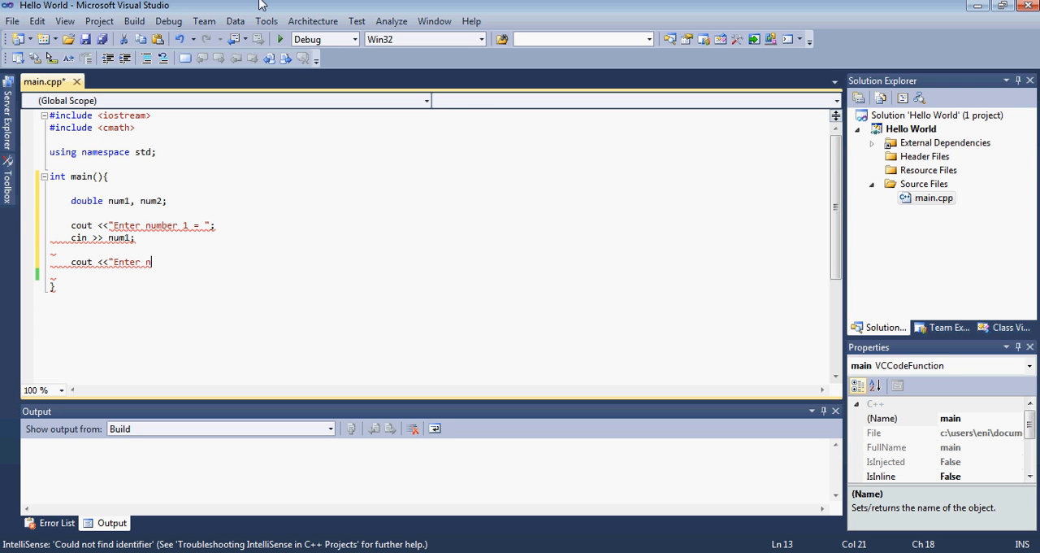
pyautogui.write('umber 2')
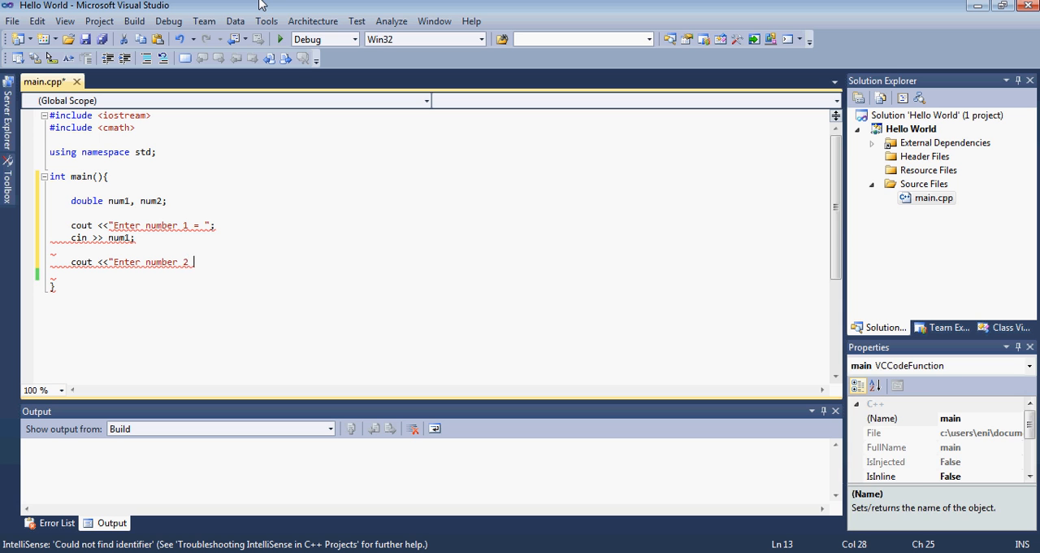
pyautogui.write('= "')
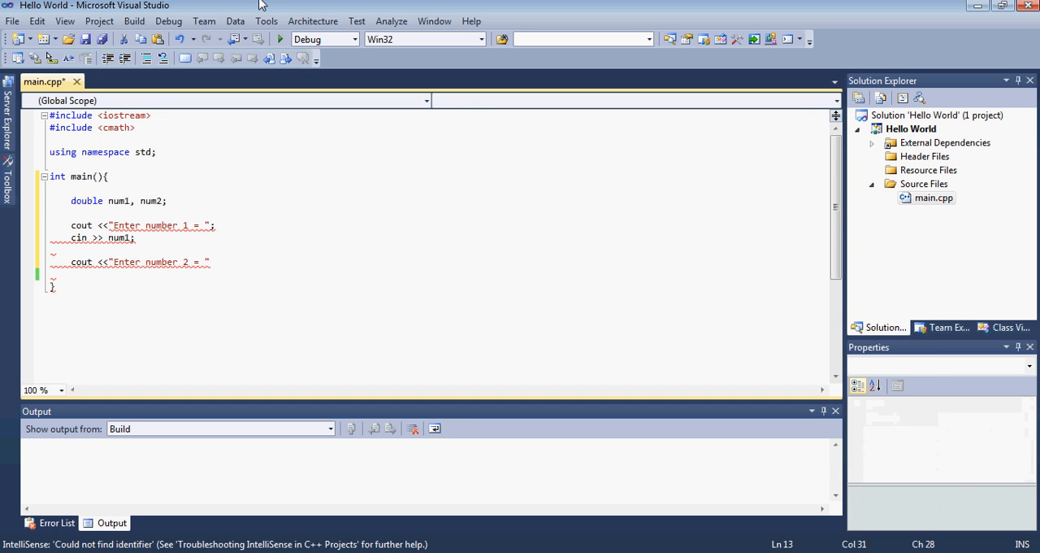
pyautogui.write('cin')
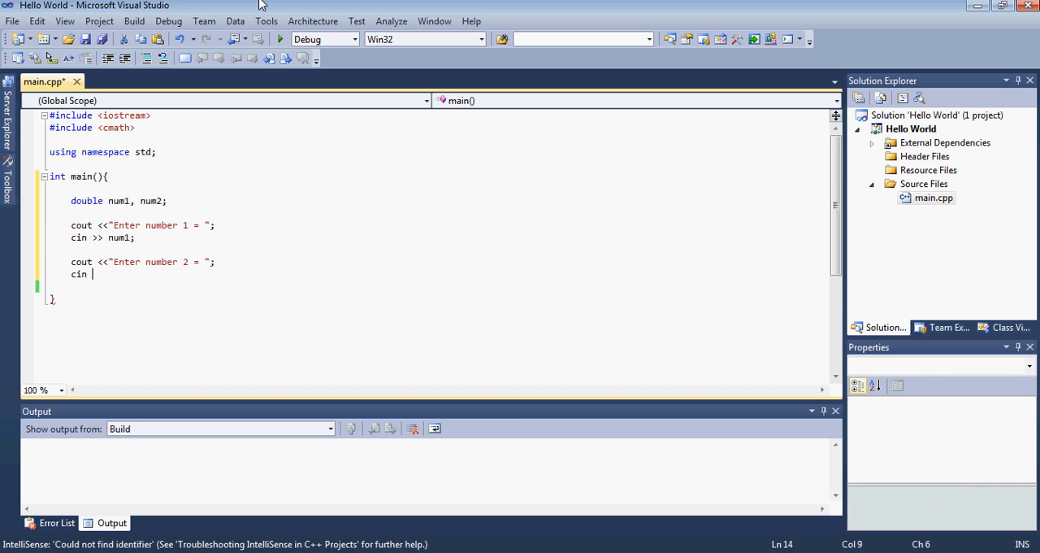
pyautogui.write('>> num')
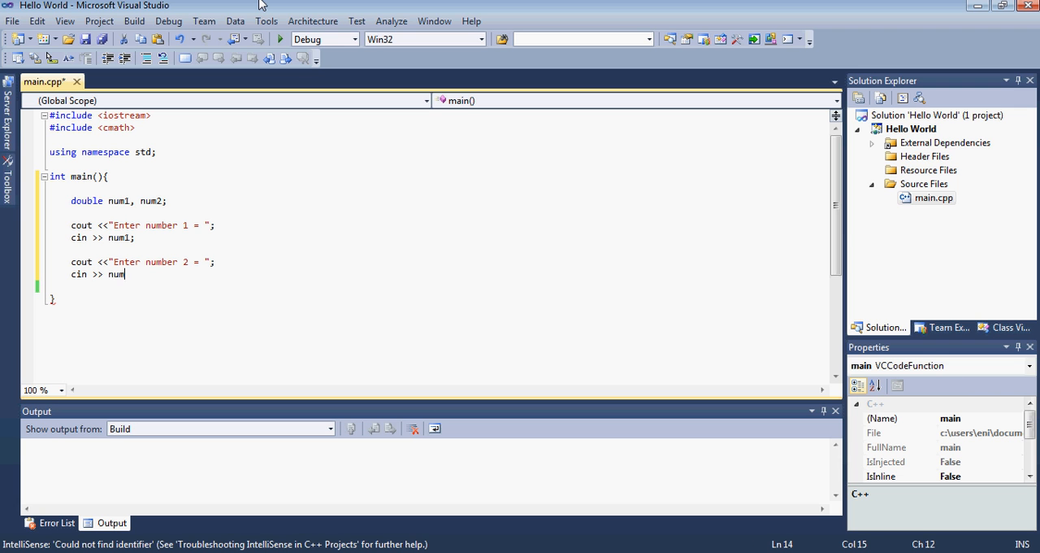
pyautogui.write('2;')
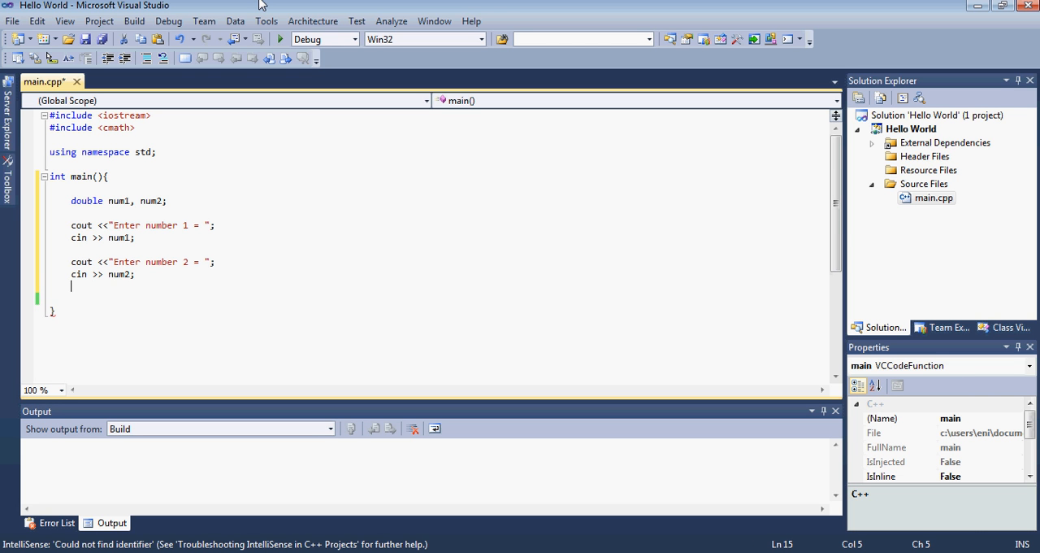
pyautogui.press('enter')
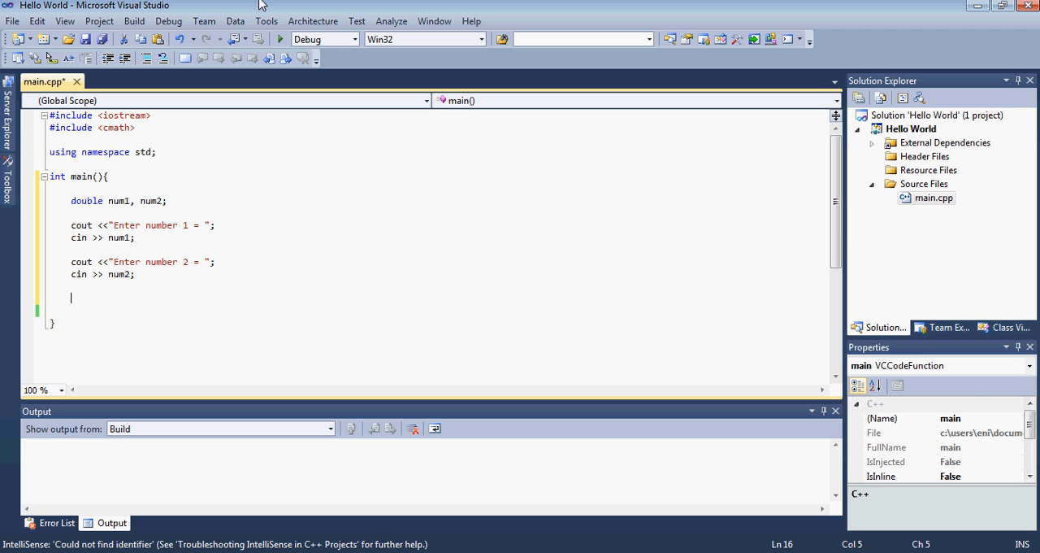
# Start an if block with the condition num1 > num2.
pyautogui.write('if(')
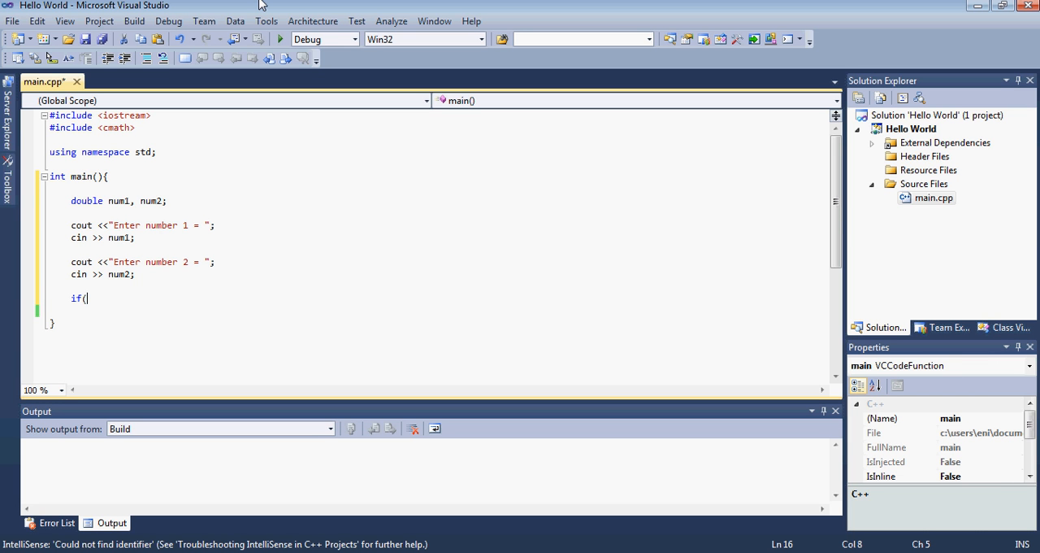
pyautogui.write('num')
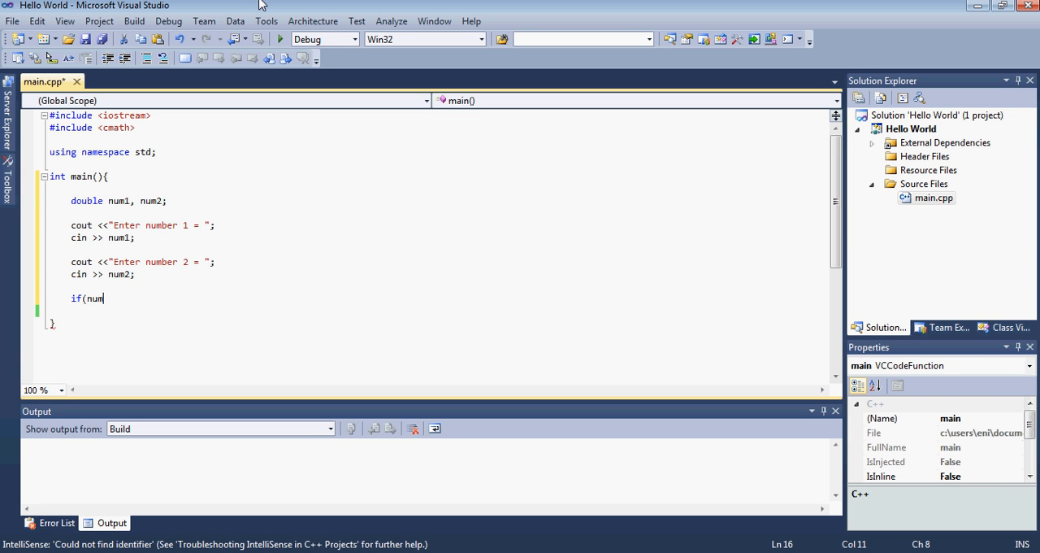
pyautogui.write('1 > num2')
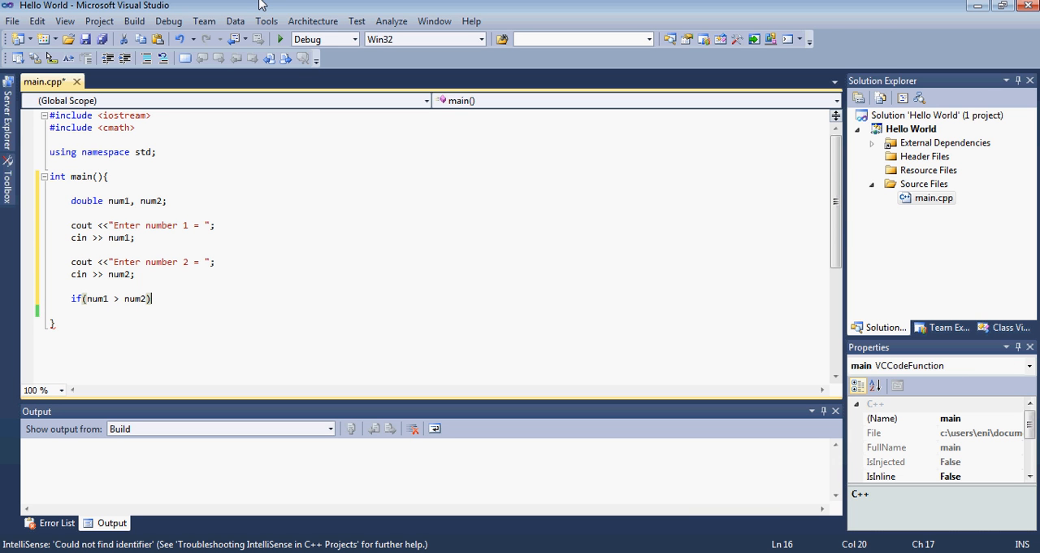
pyautogui.write('{')
pyautogui.write('}')
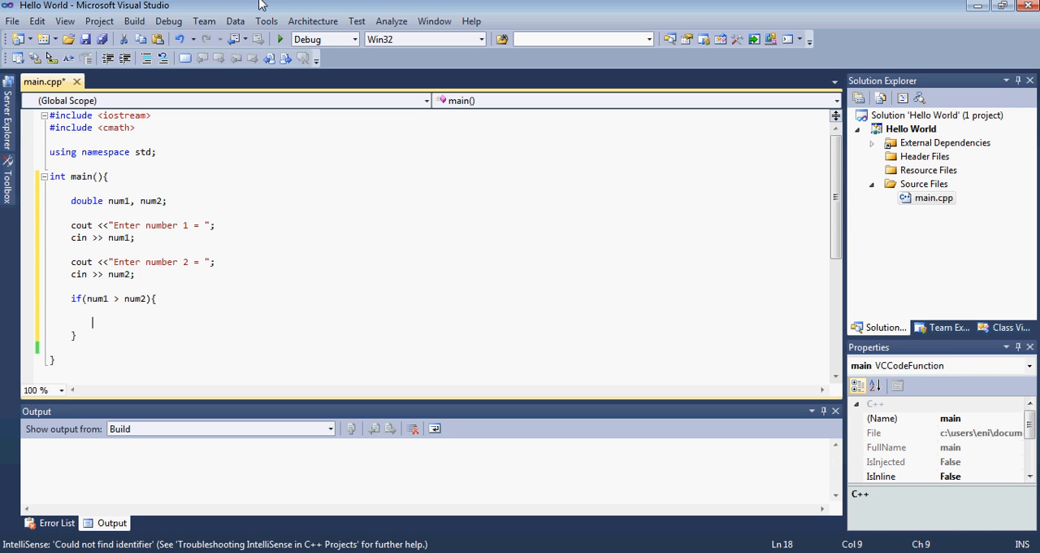
# Print num1 << " is greater than " << num2 inside the if block.
pyautogui.write('cout <<')
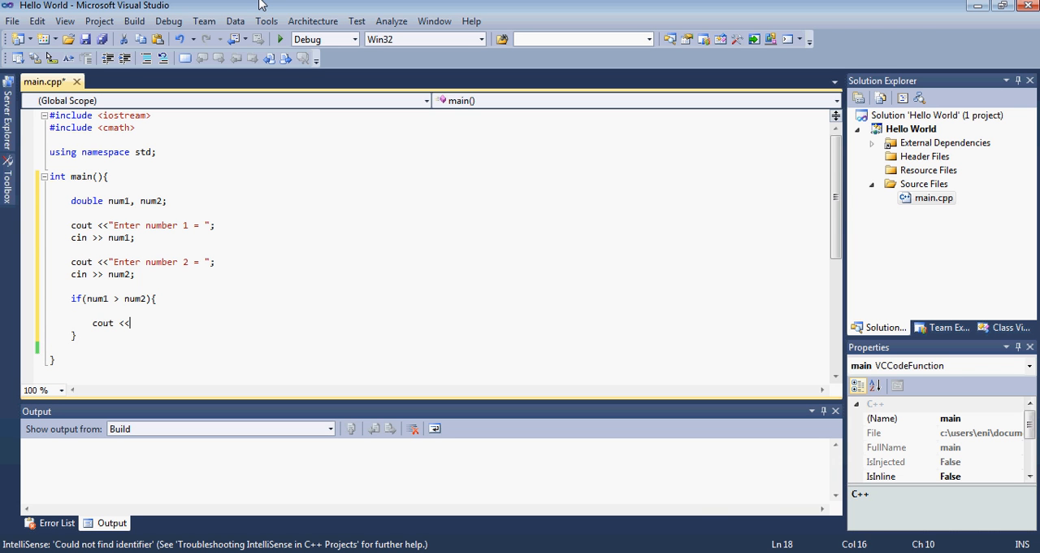
pyautogui.write('num1')
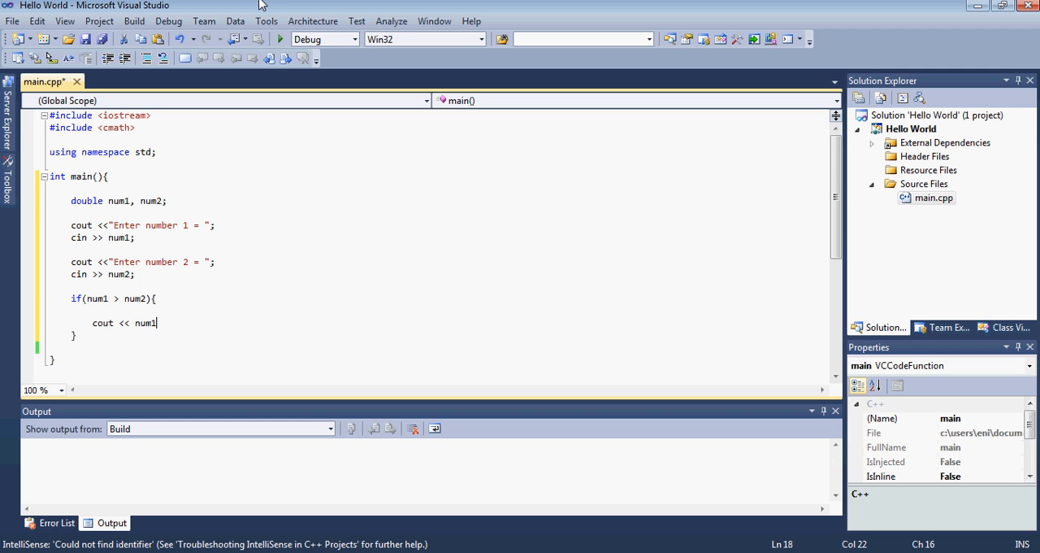
pyautogui.write('<<"')
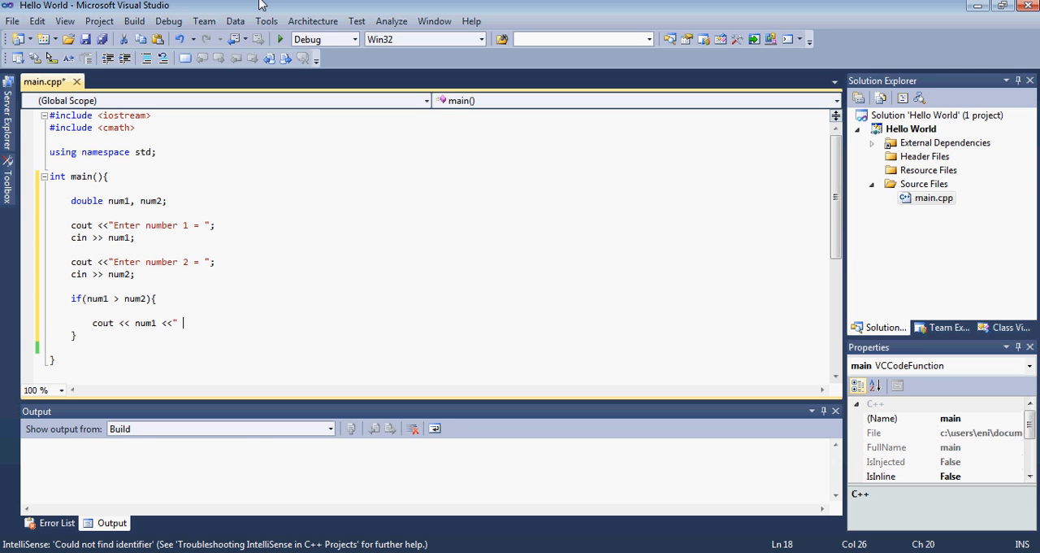
pyautogui.write('is gr')
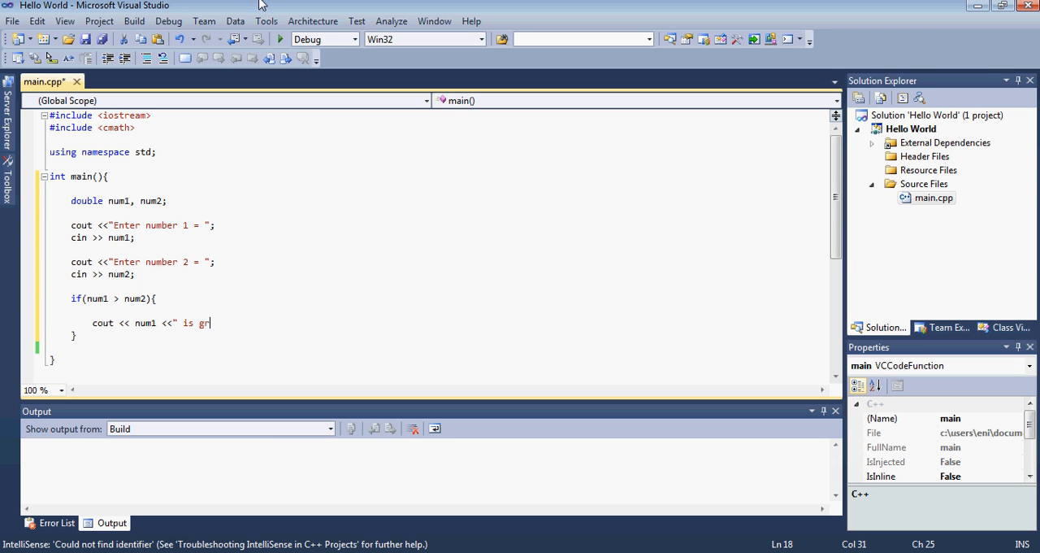
pyautogui.write('eater than " << nu')
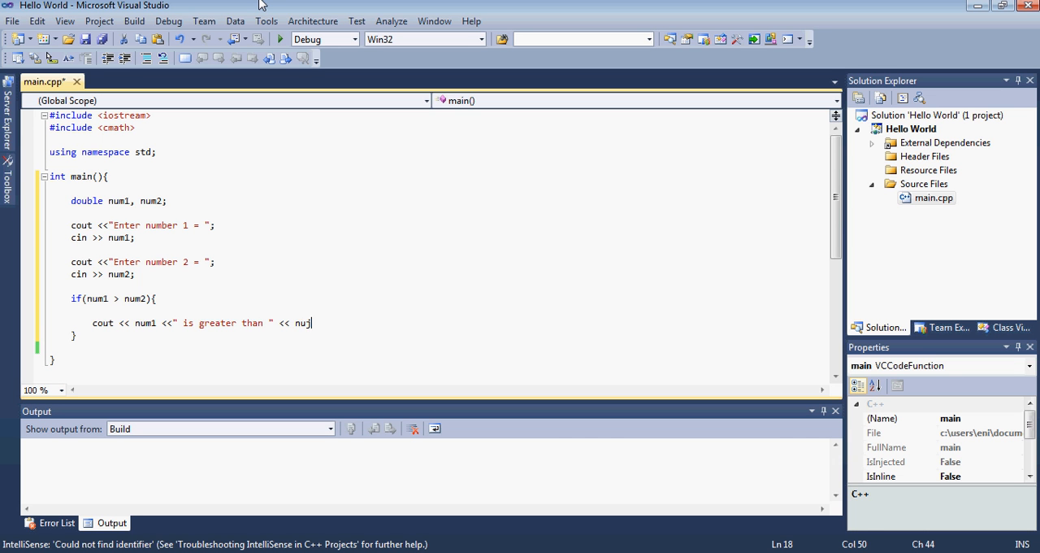
pyautogui.write('m2 << endl')
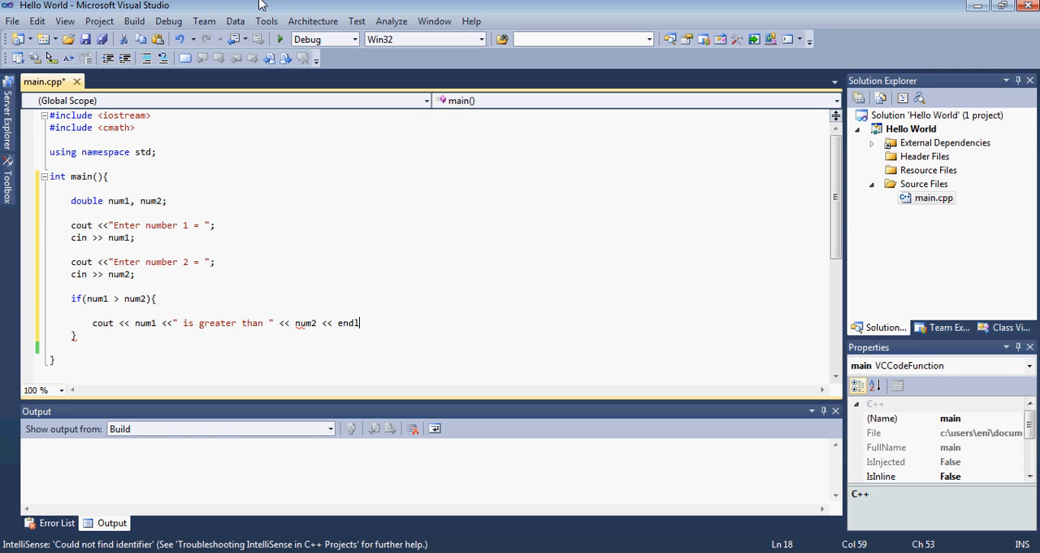
pyautogui.write(';')
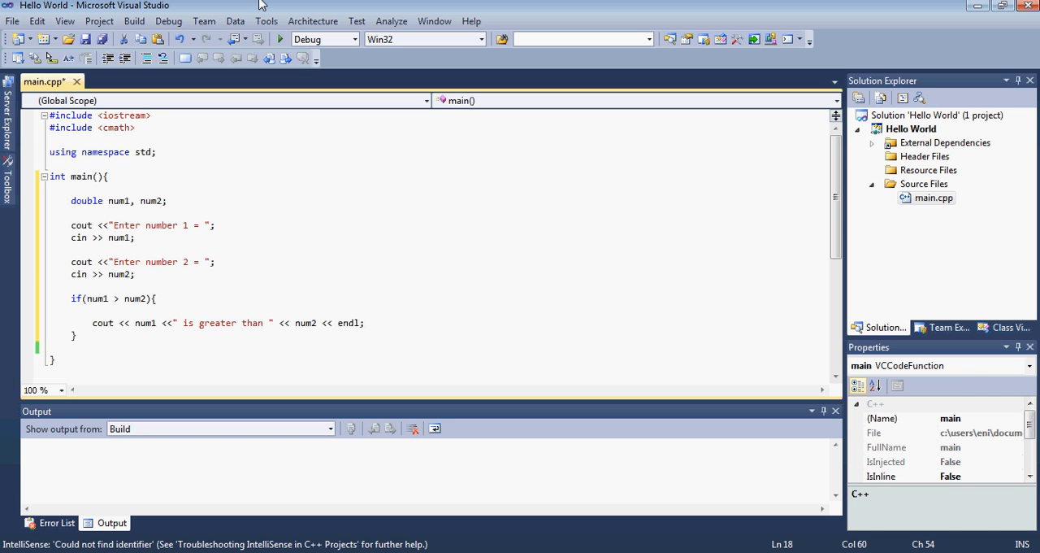
pyautogui.click(364, 323)
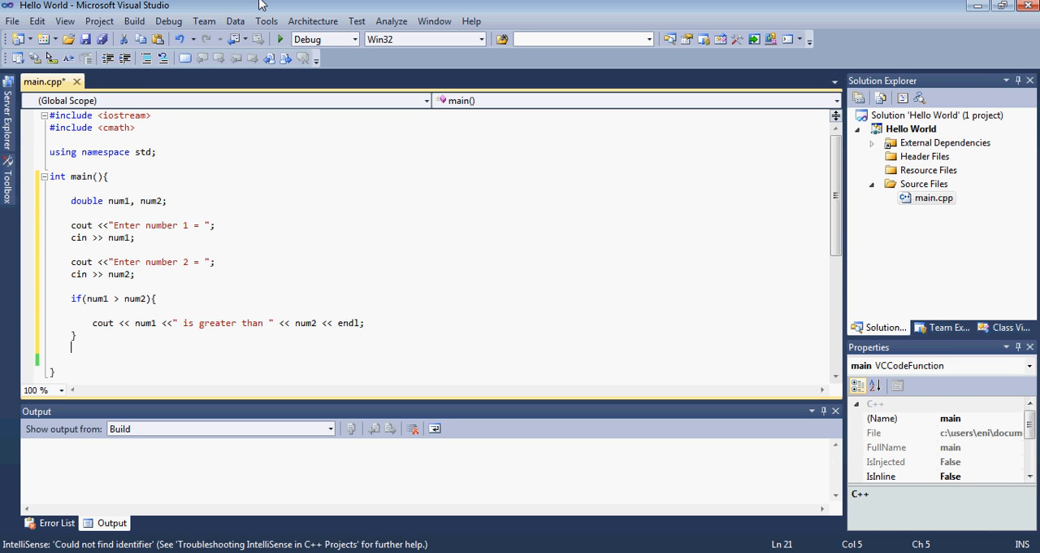
# Start an else if branch with the condition num1 < num2.
pyautogui.write('els')
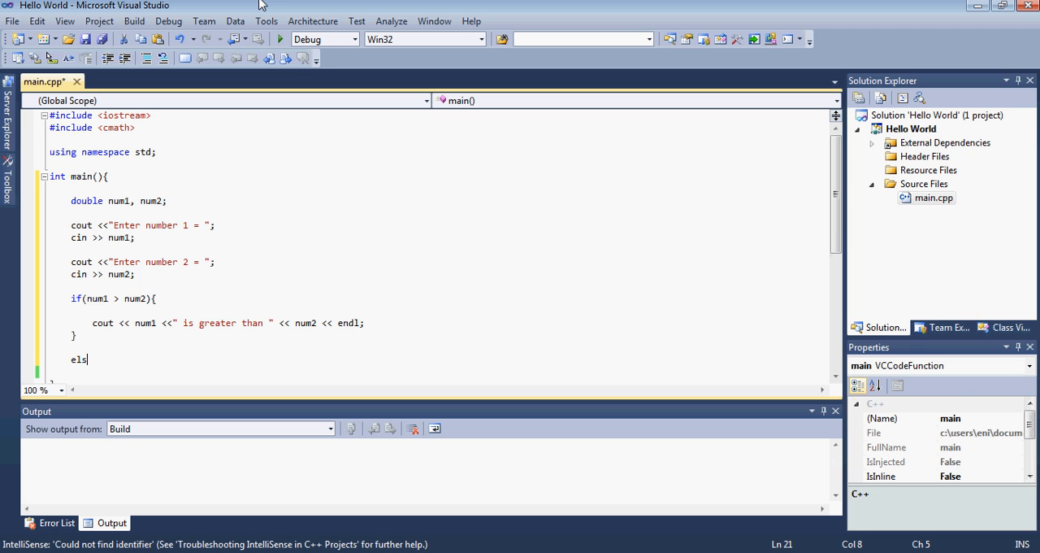
pyautogui.write('e')
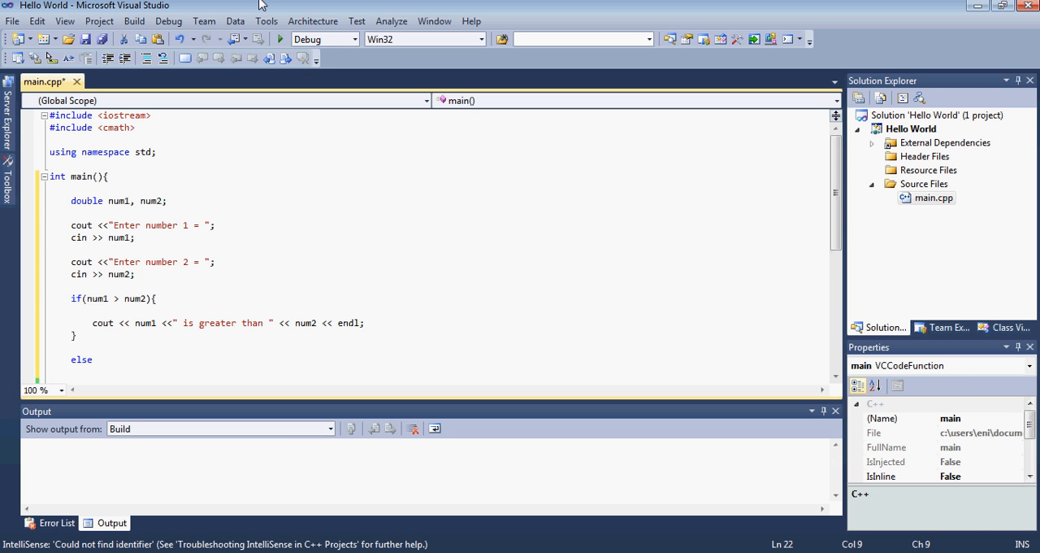
pyautogui.write('if(')
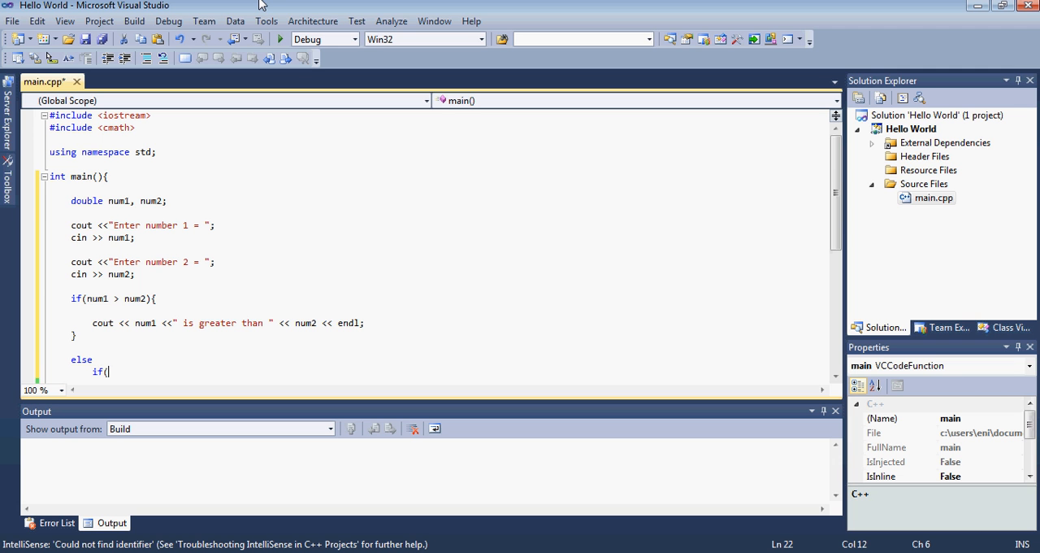
pyautogui.write('num1 < num2){')
pyautogui.write('}')
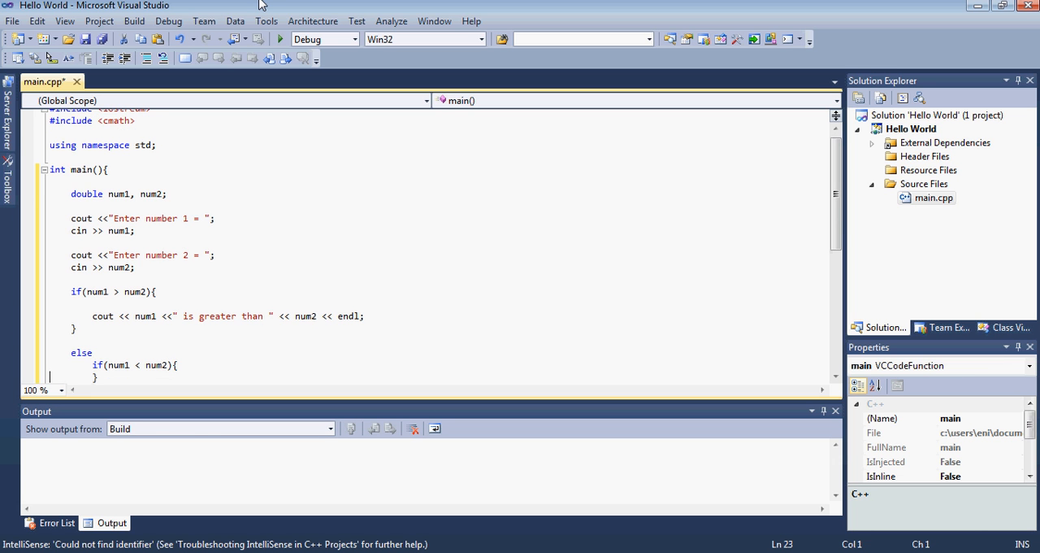
# Print num2 << " is greater than " << num1 inside the else-if branch.
pyautogui.write('c')
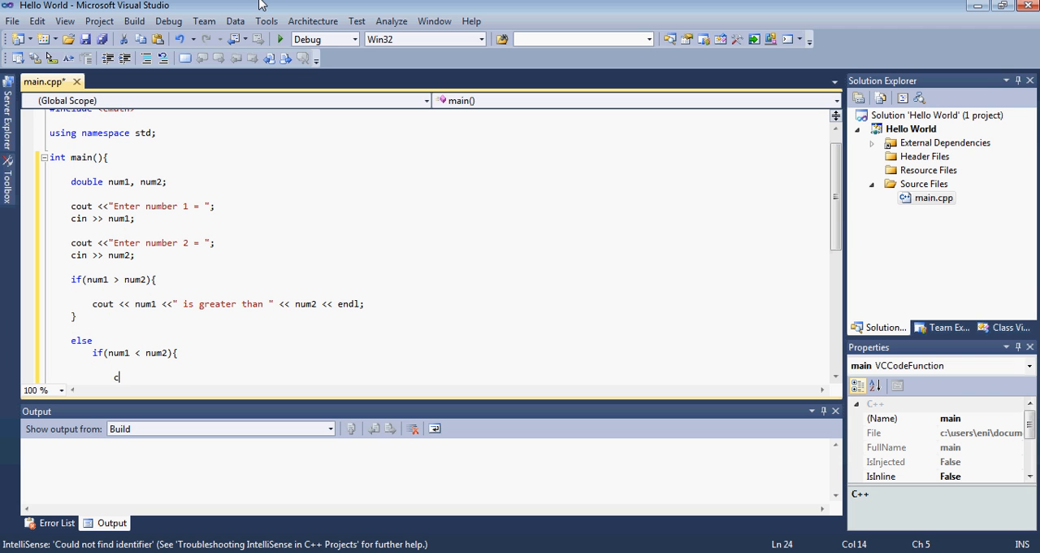
pyautogui.write('out <<')
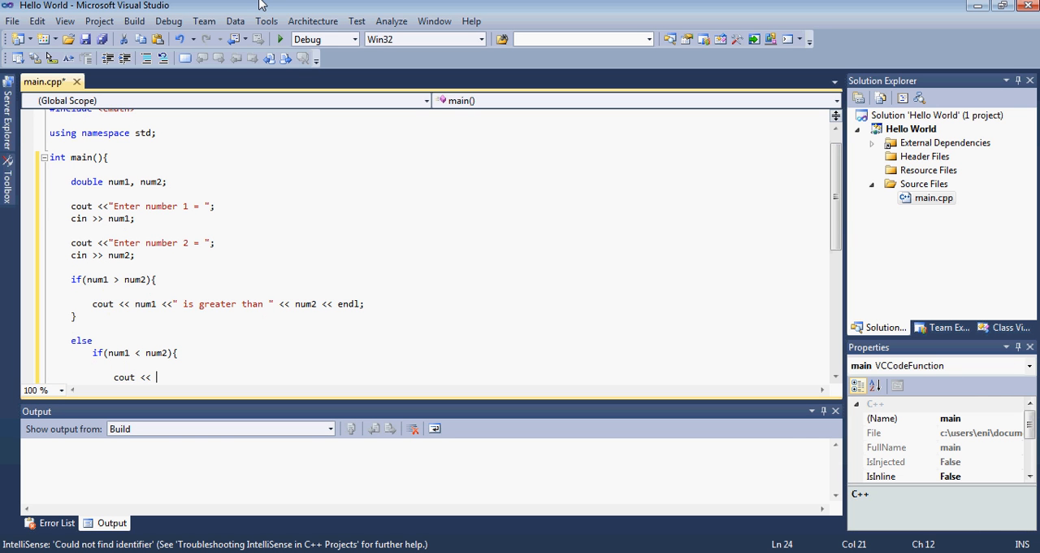
pyautogui.write('num1')
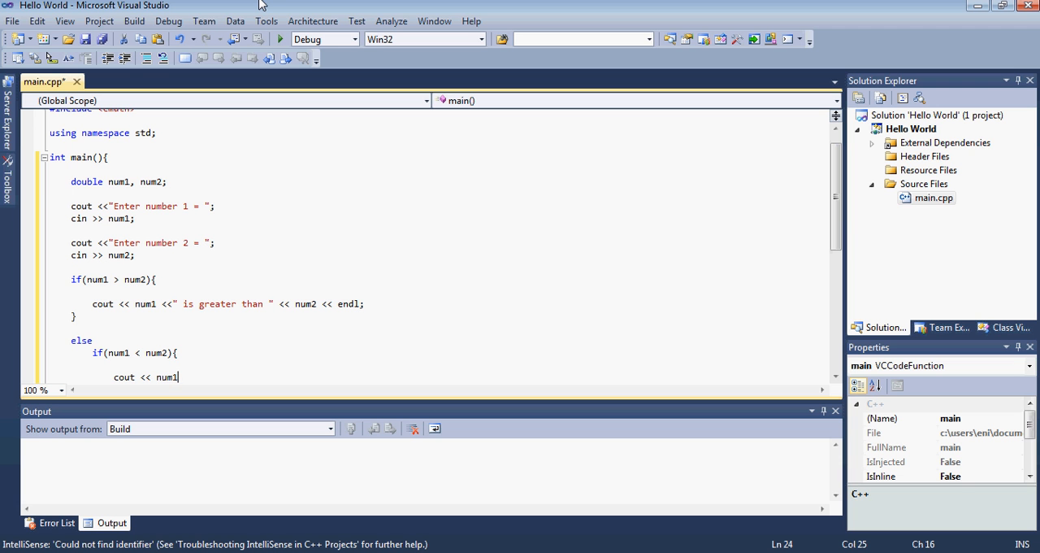
pyautogui.press('Backspace')
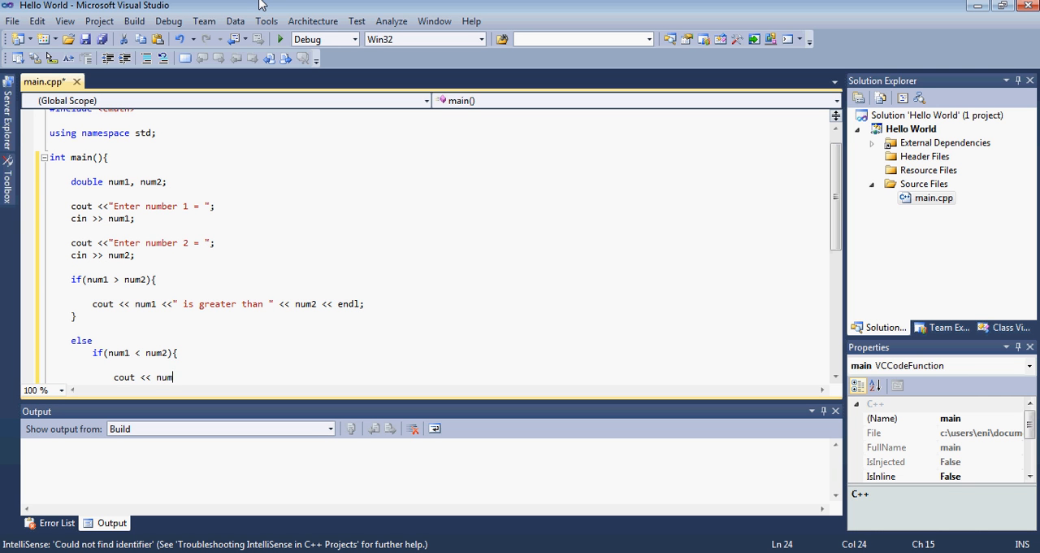
pyautogui.write('2 << " is')
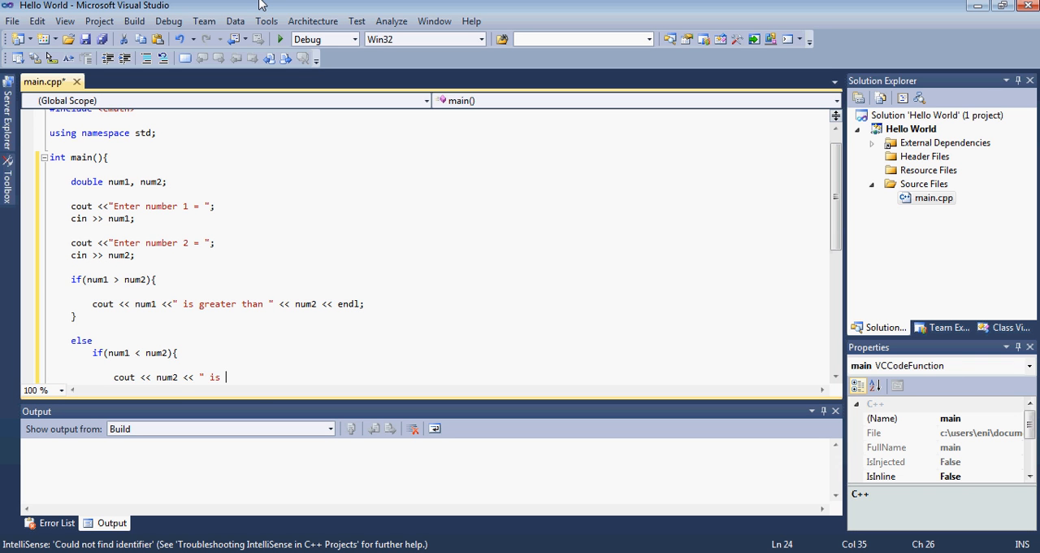
pyautogui.write('greater than')
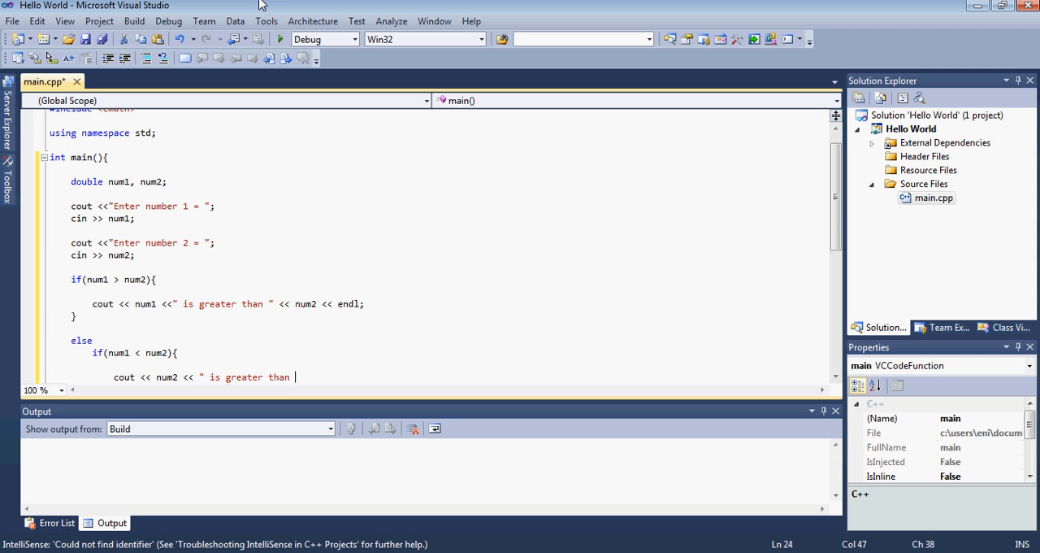
pyautogui.write('<< num1 << endl')
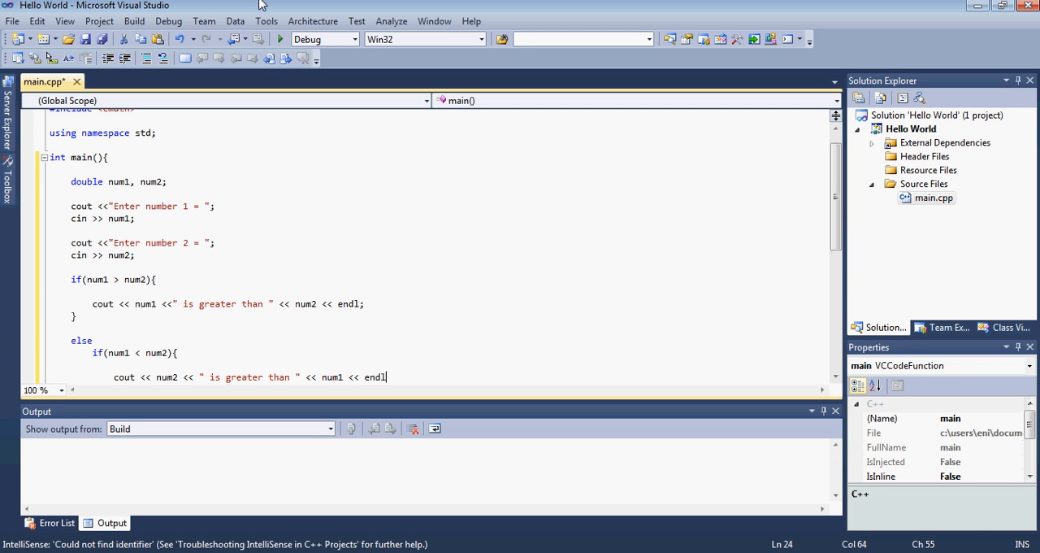
pyautogui.write(';')
pyautogui.write('}')
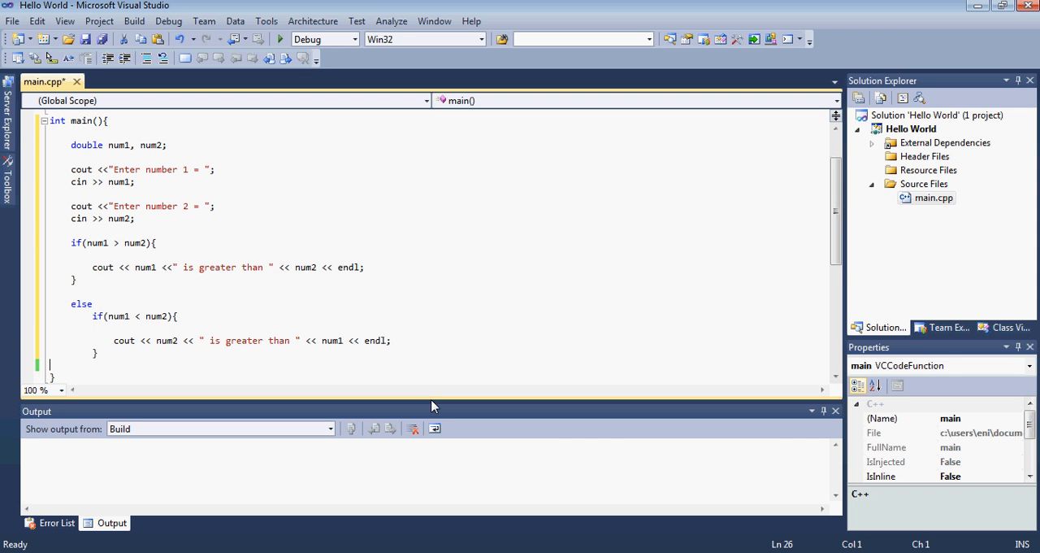
pyautogui.click(93, 375)
pyautogui.write('else')
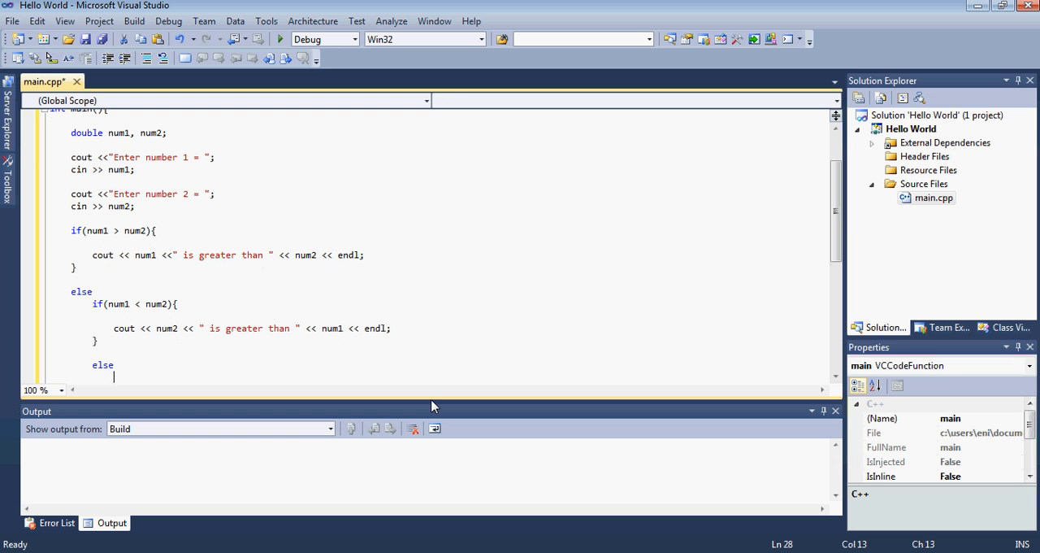
# Print num1 << " and " << num2 << " are equal " << endl in the else branch.
pyautogui.write('cout')
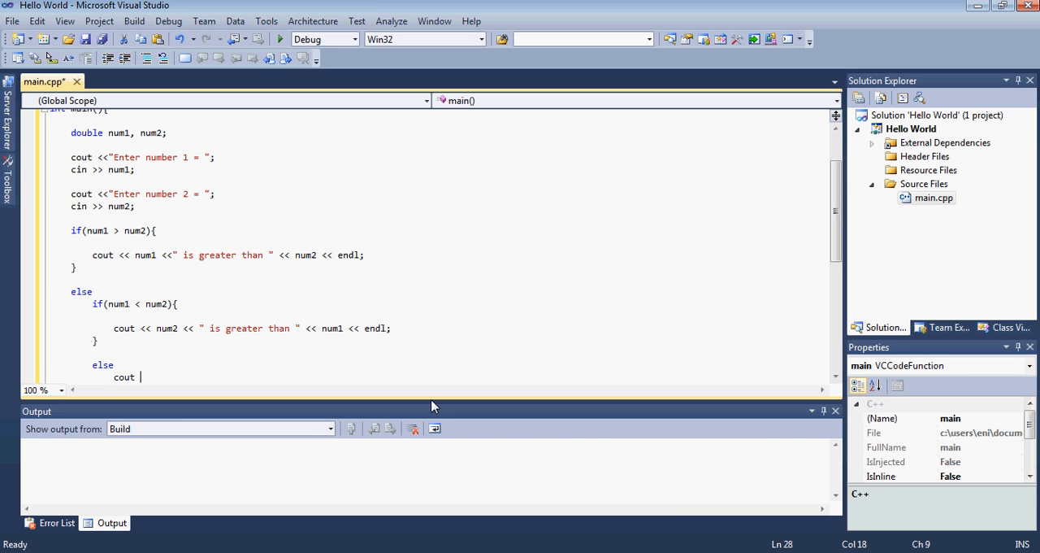
pyautogui.write('<<')
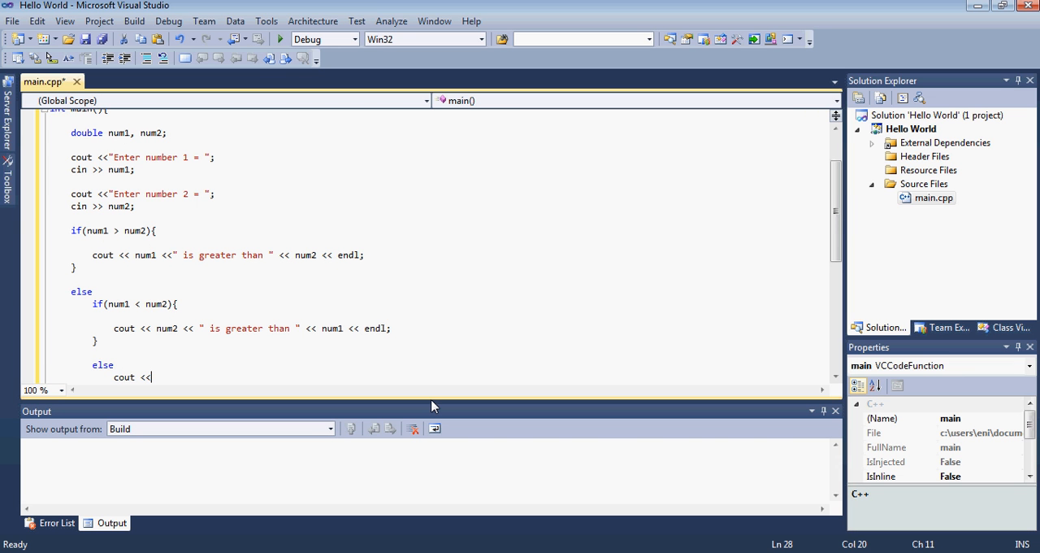
pyautogui.write('"')
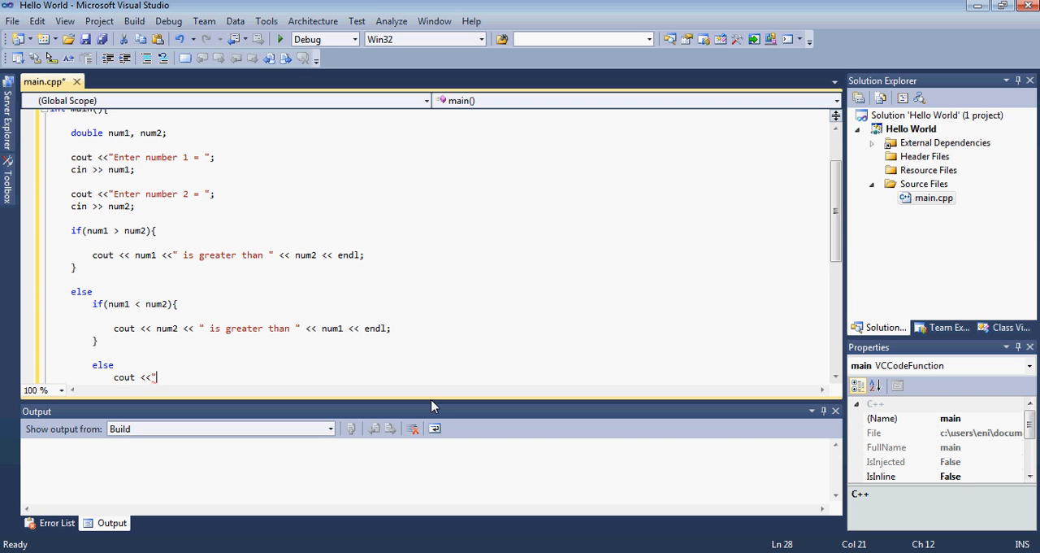
pyautogui.write('n')
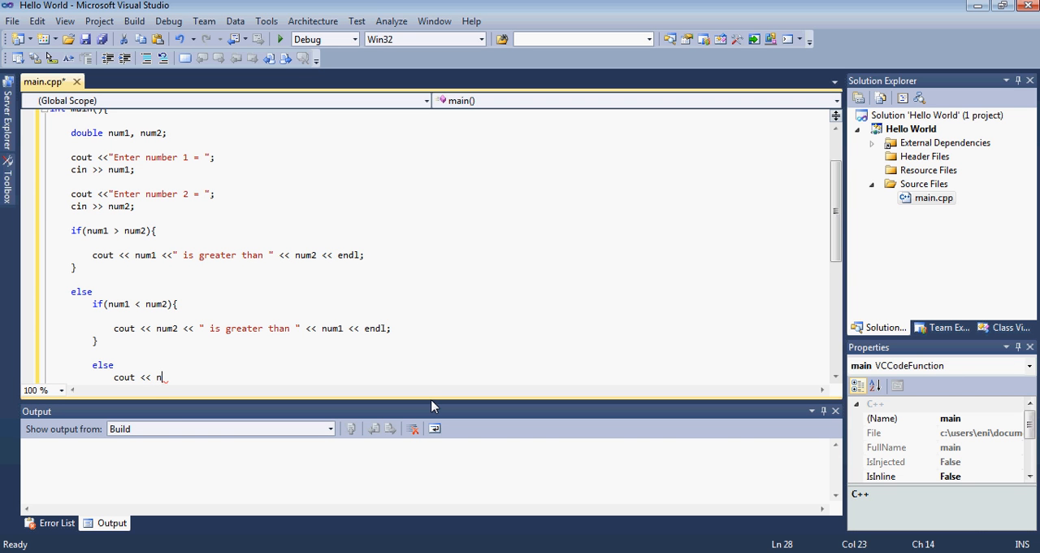
pyautogui.write('um1')
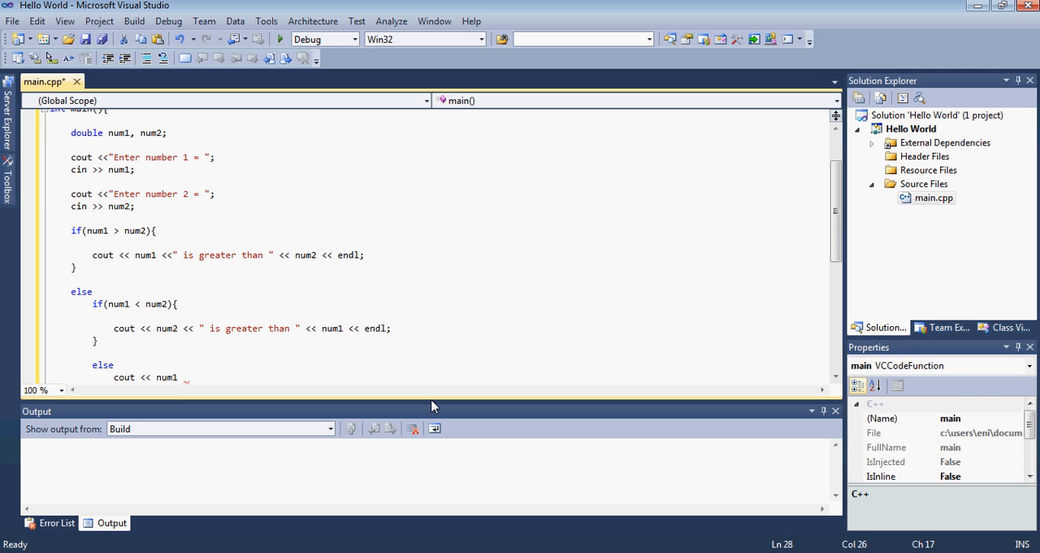
pyautogui.write('<<" an')
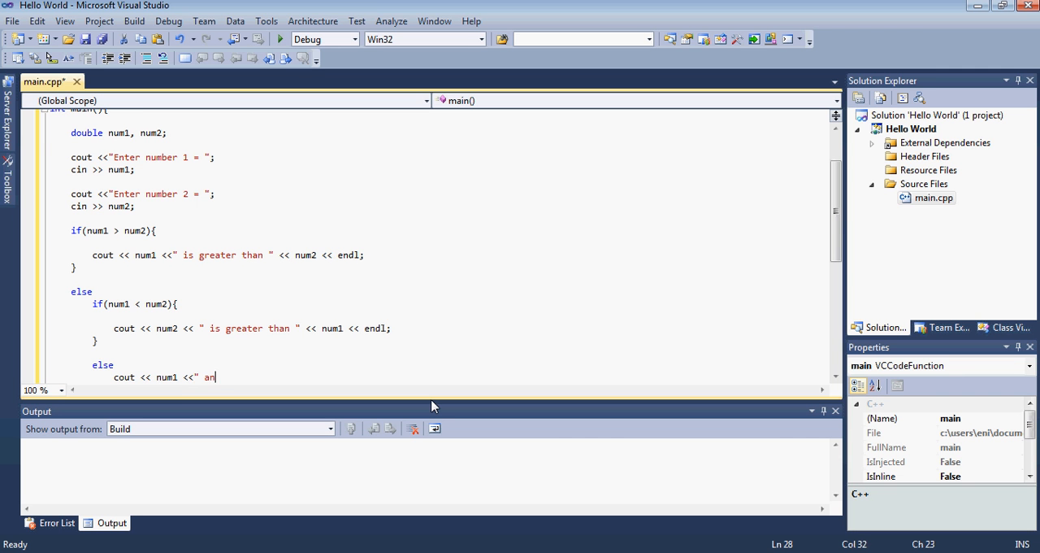
pyautogui.write('nd " <<')
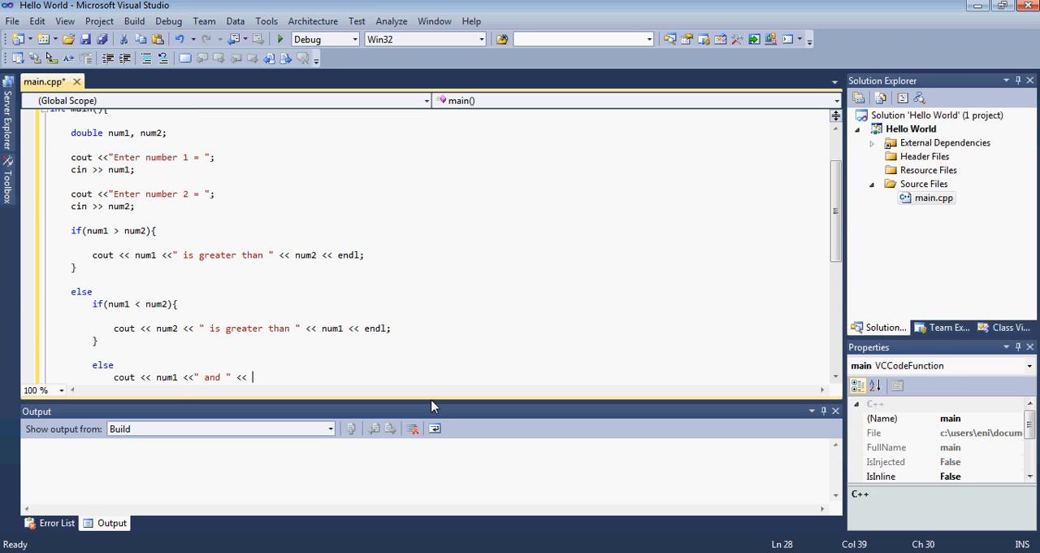
pyautogui.write('num2 <<" are equal "')
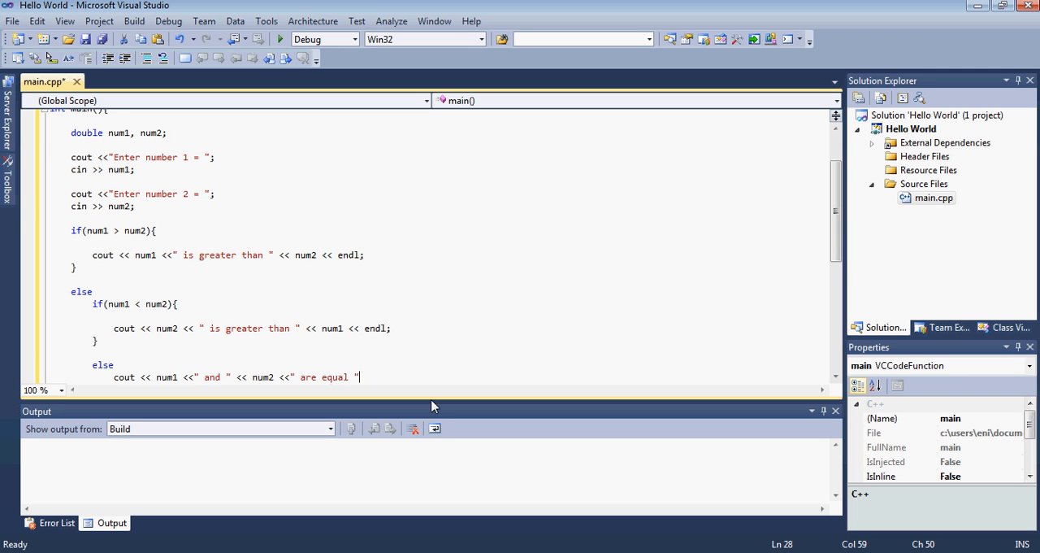
pyautogui.write('<< endl')
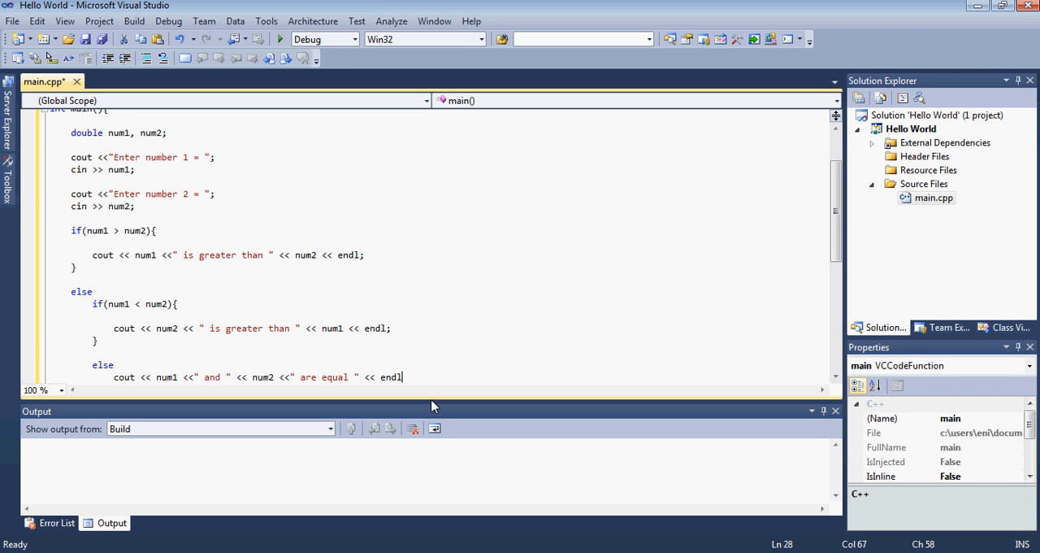
pyautogui.write(';')
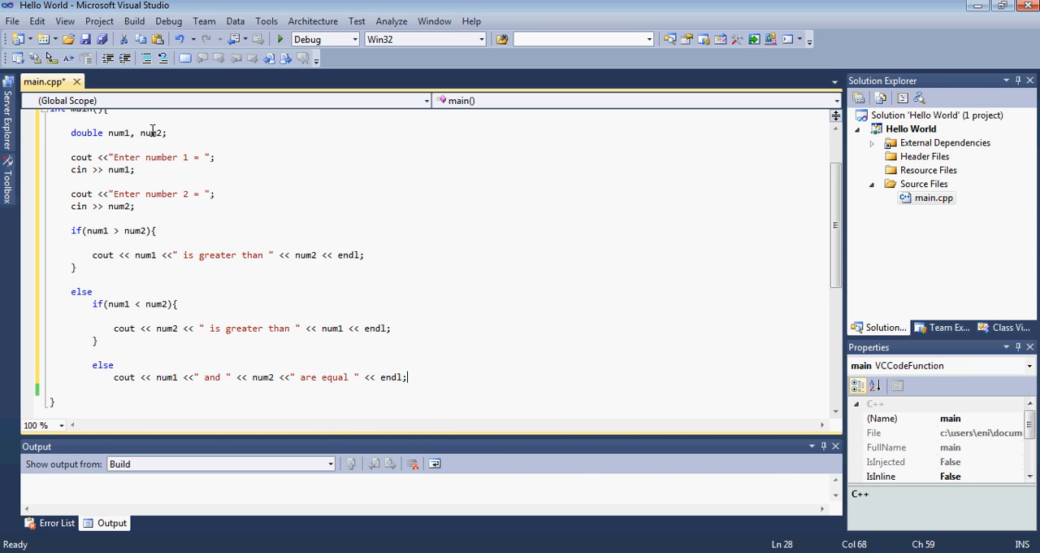
pyautogui.moveTo(122, 162)
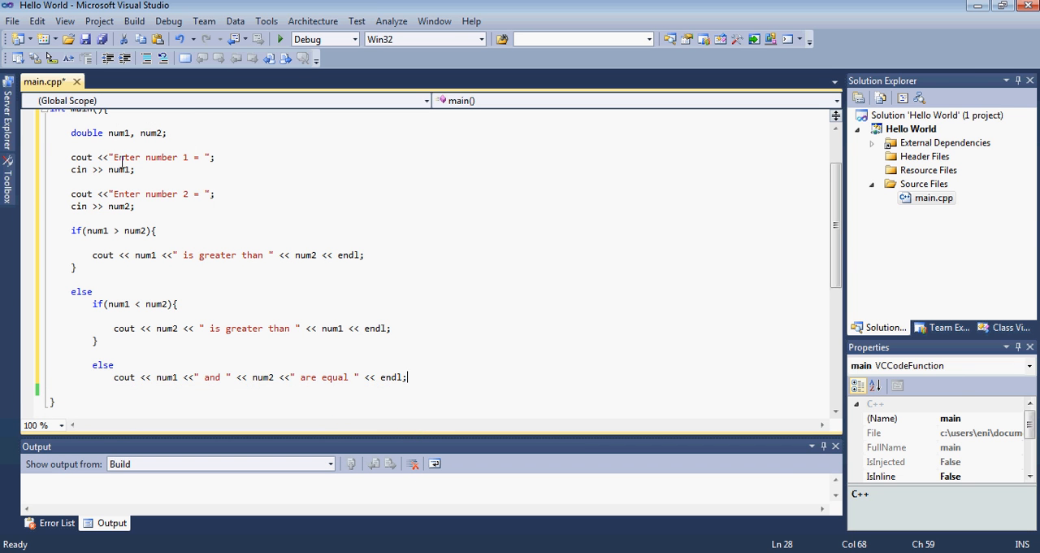
pyautogui.moveTo(81, 227)
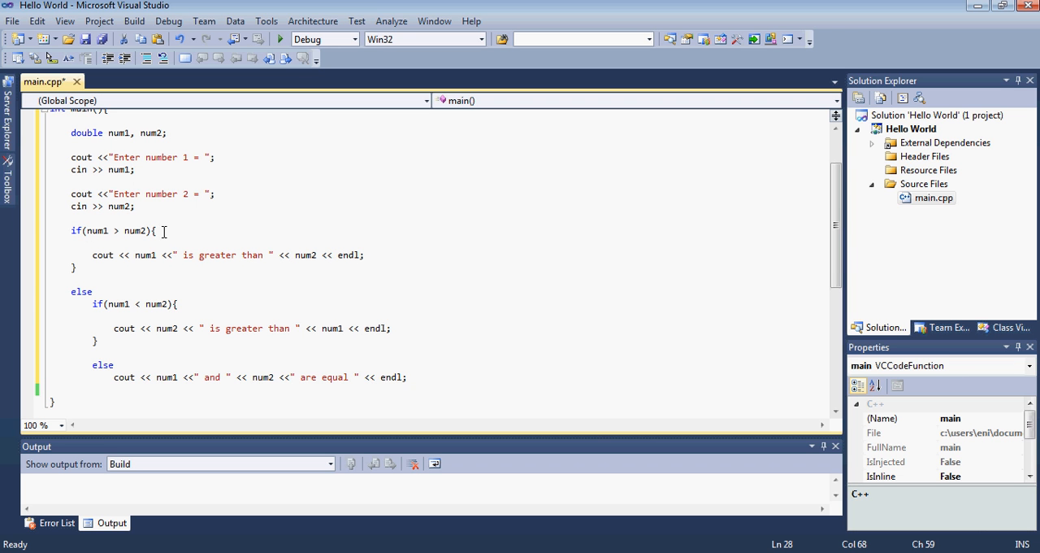
pyautogui.moveTo(151, 259)
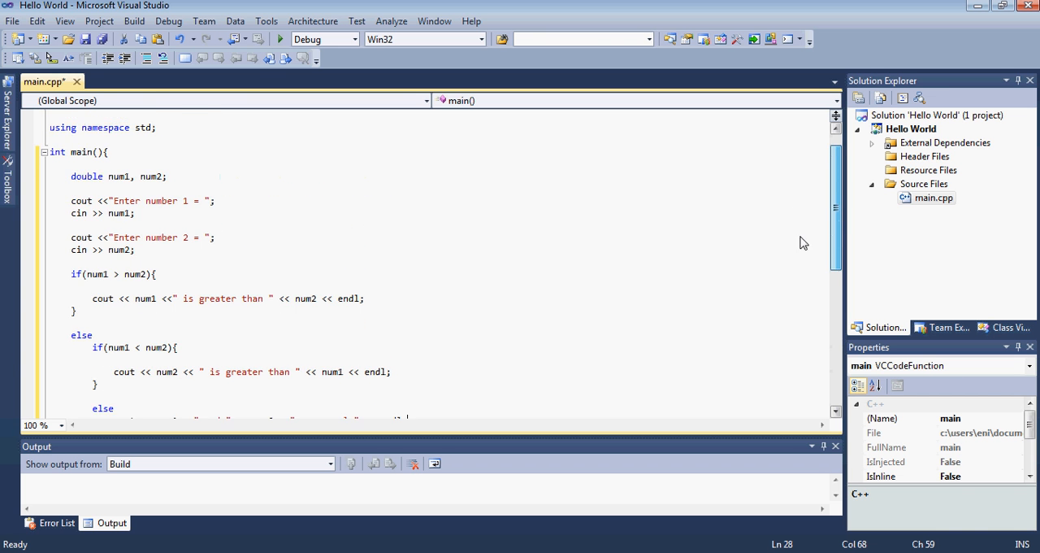
# Add return 0 at the end of main with system("PAUSE"); above it.
pyautogui.scroll(-3)
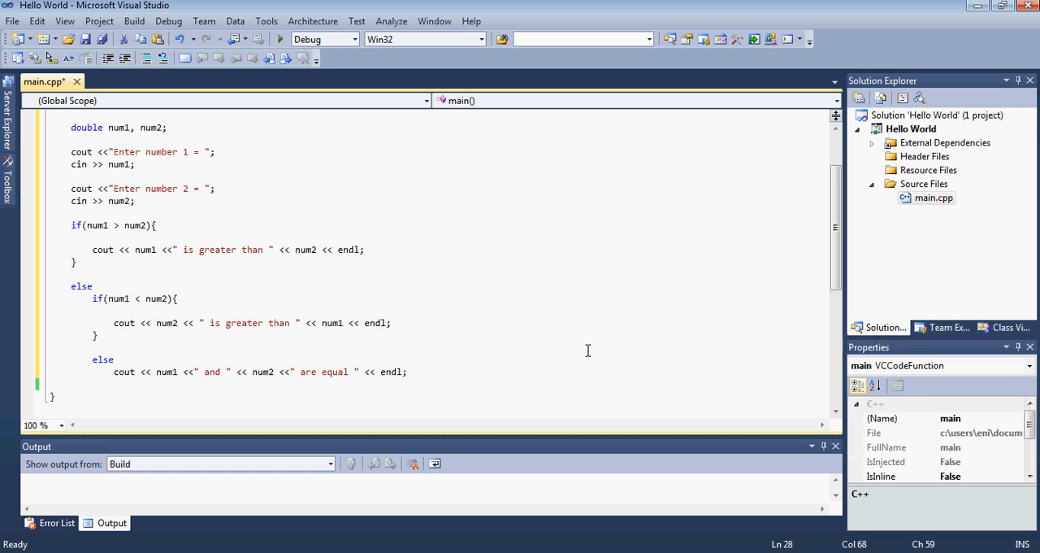
pyautogui.write('retu')
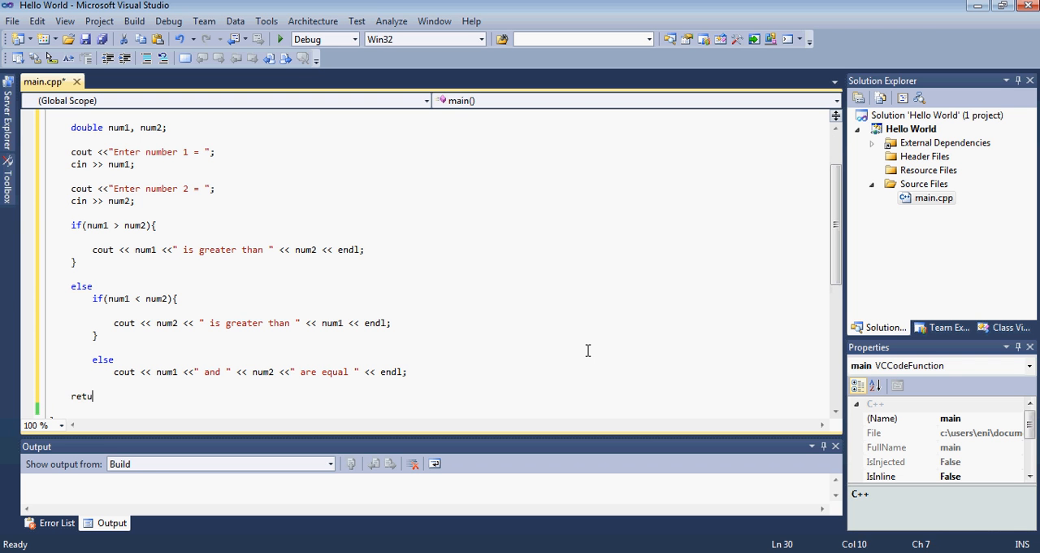
pyautogui.write('rn 0')
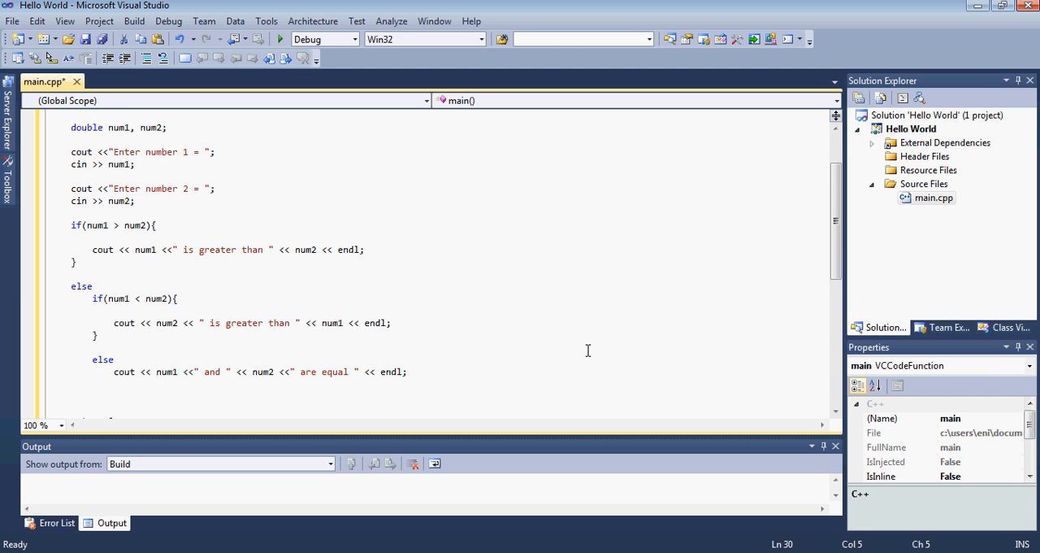
pyautogui.write('s')
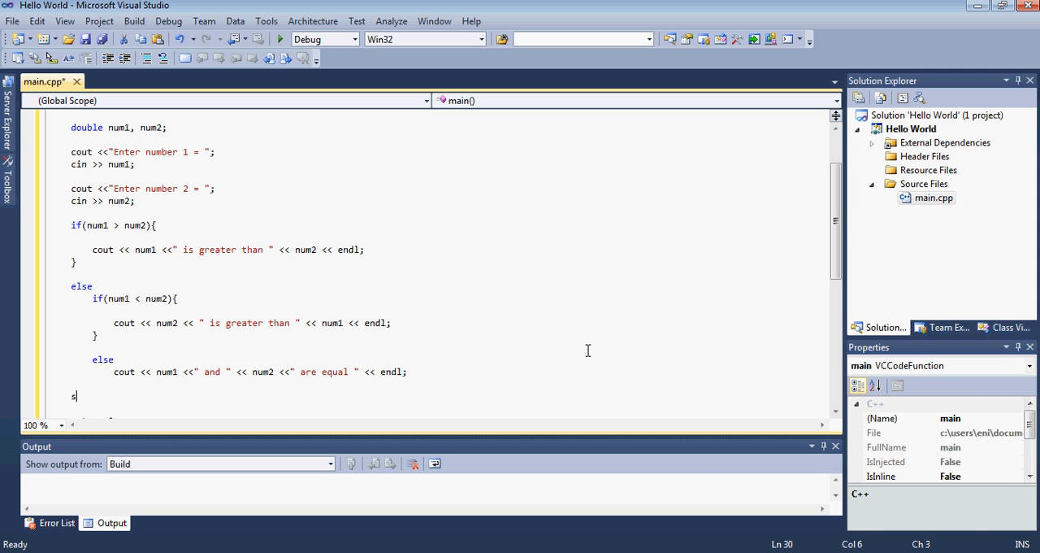
pyautogui.write('ystem("')
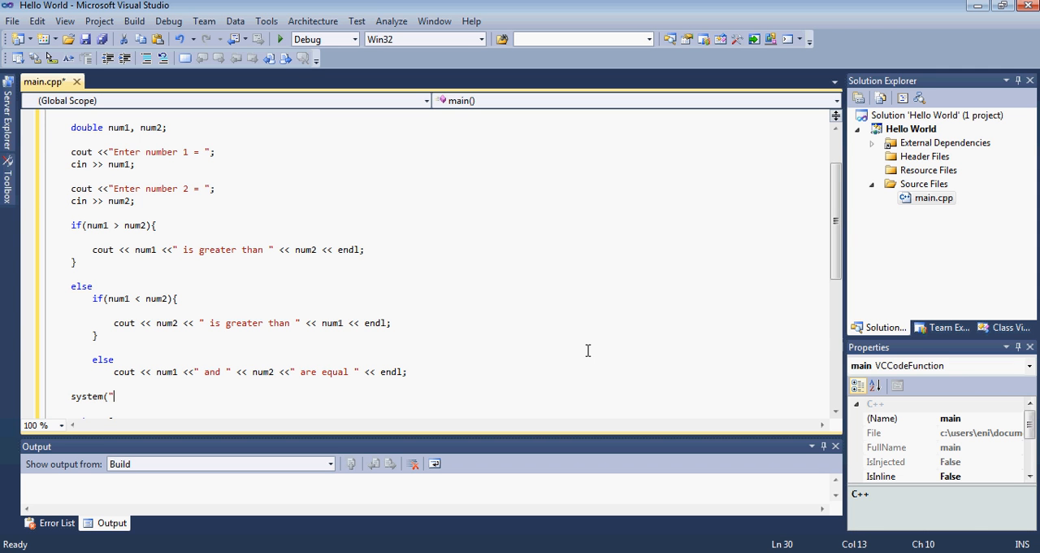
pyautogui.write('PAUSE')
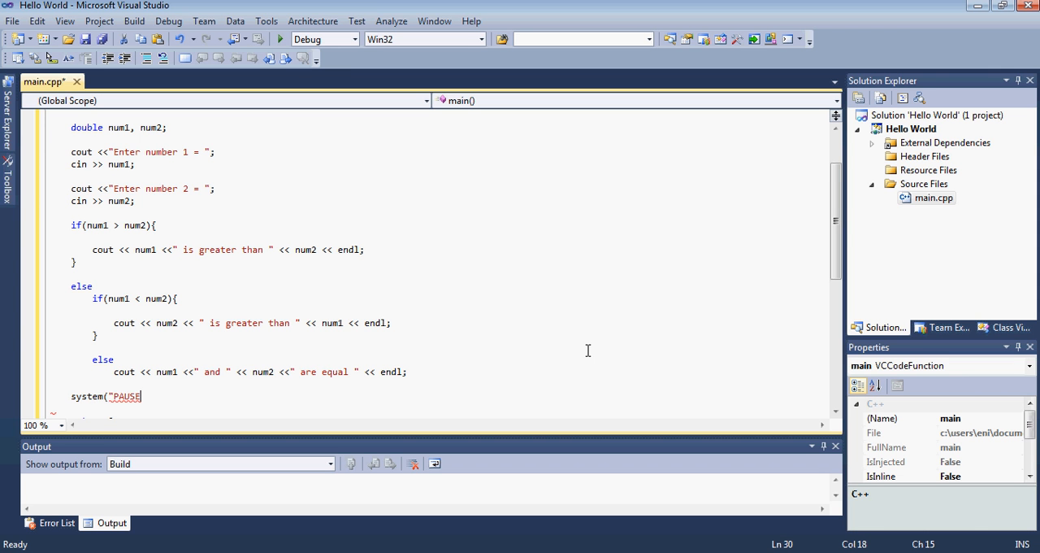
pyautogui.write('");')
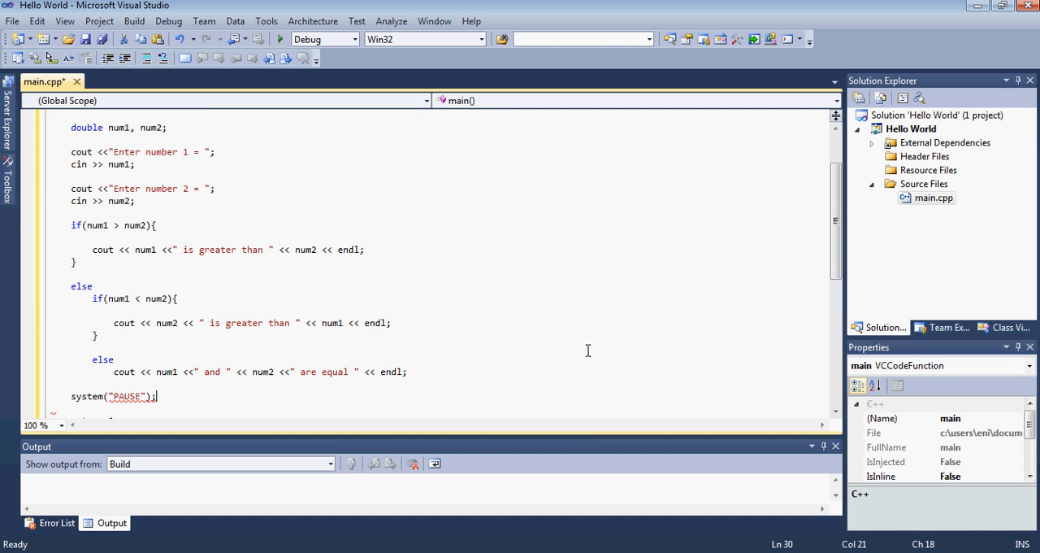
pyautogui.moveTo(821, 251)
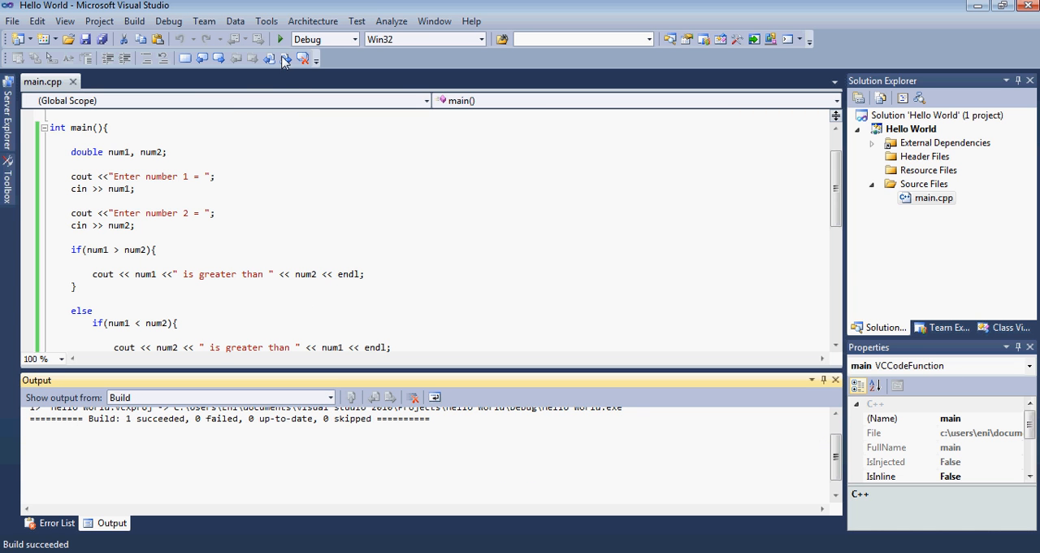
# Run the built number-comparison program in a console.
pyautogui.click(279, 39)
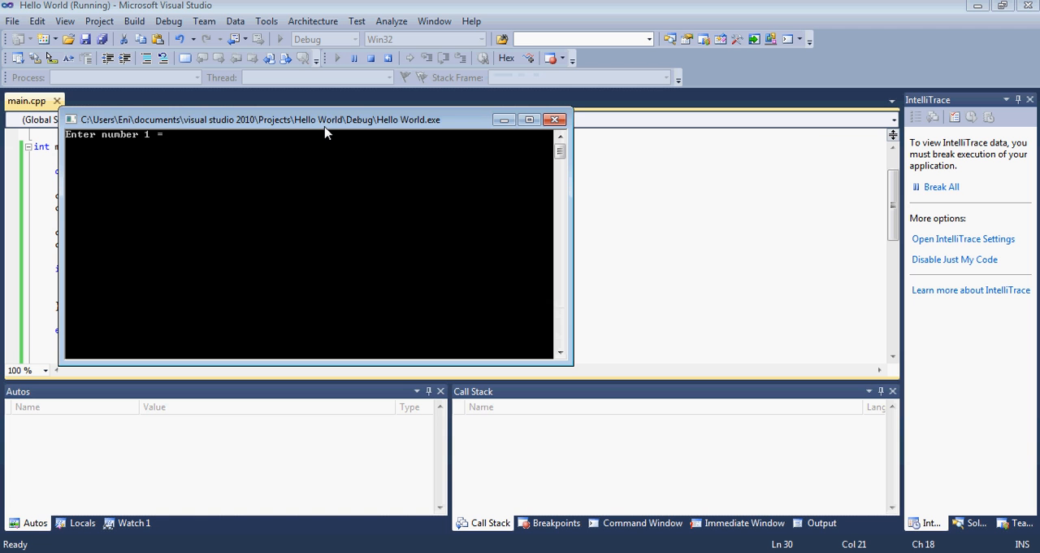
# Enter 3 and 1 at the prompts and select the "3 is greater than 1" output.
pyautogui.write('3')
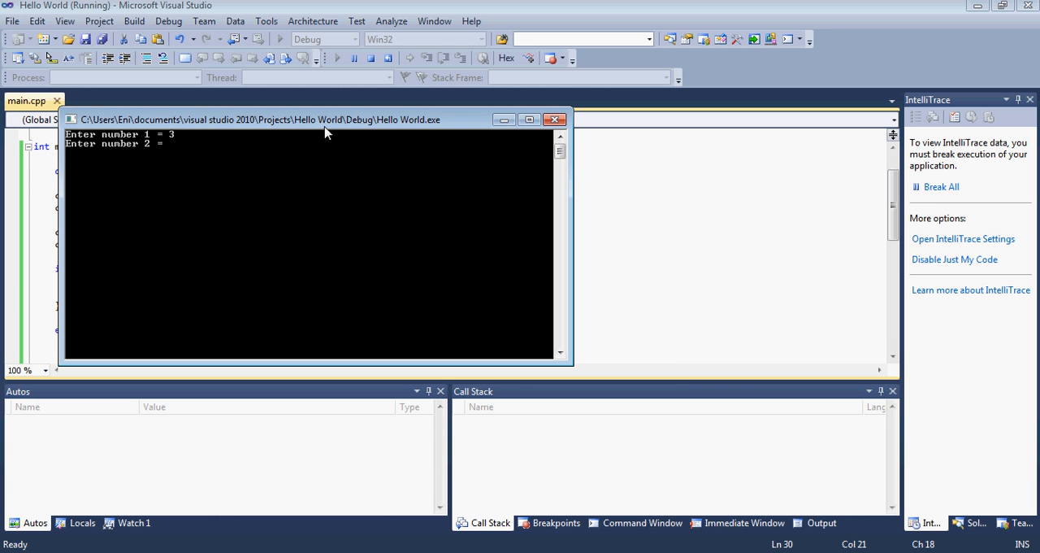
pyautogui.write('1')
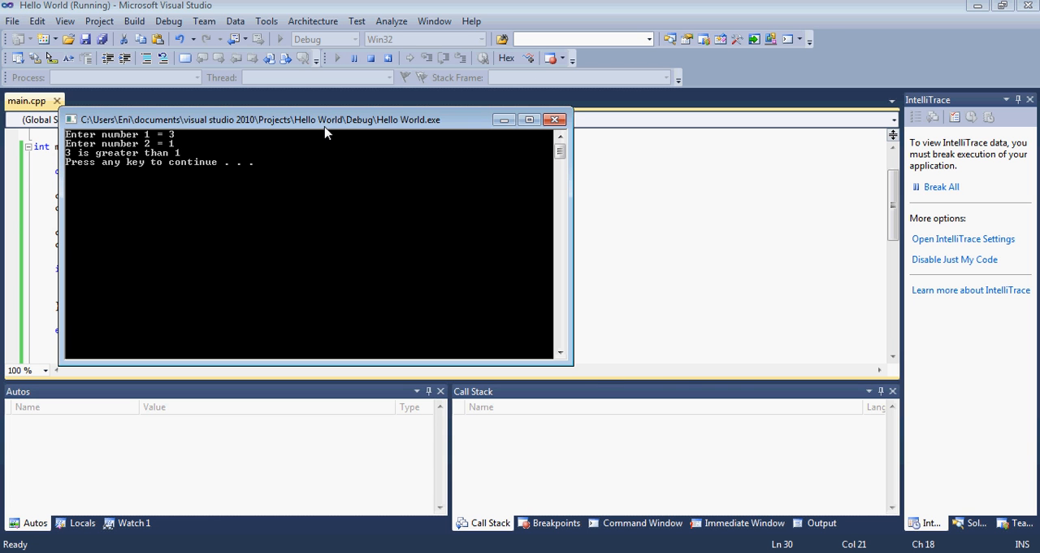
pyautogui.moveTo(325, 120); pyautogui.dragTo(593, 159)
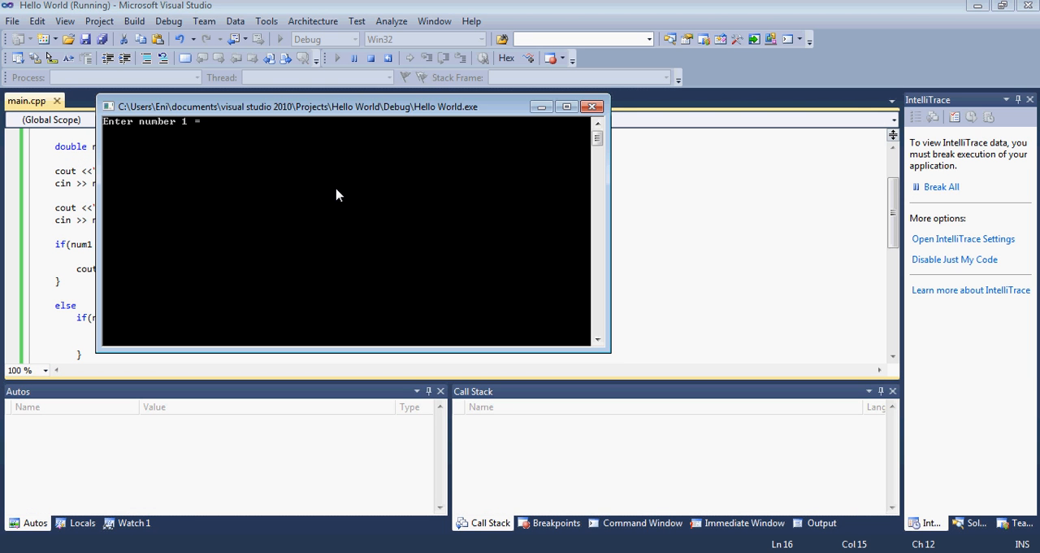
# Enter 1 as the second number in the new run.
pyautogui.write('1')
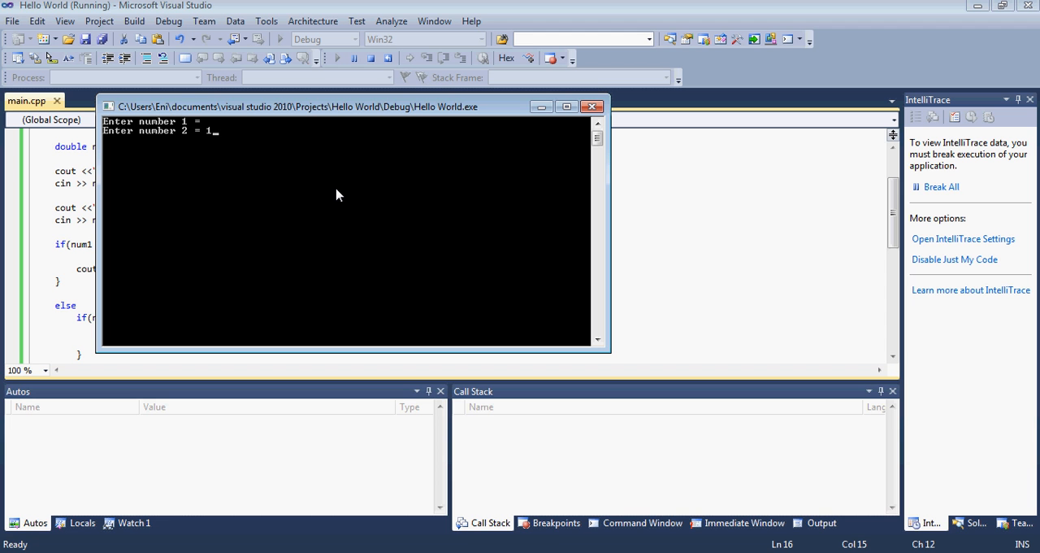
pyautogui.press('enter')
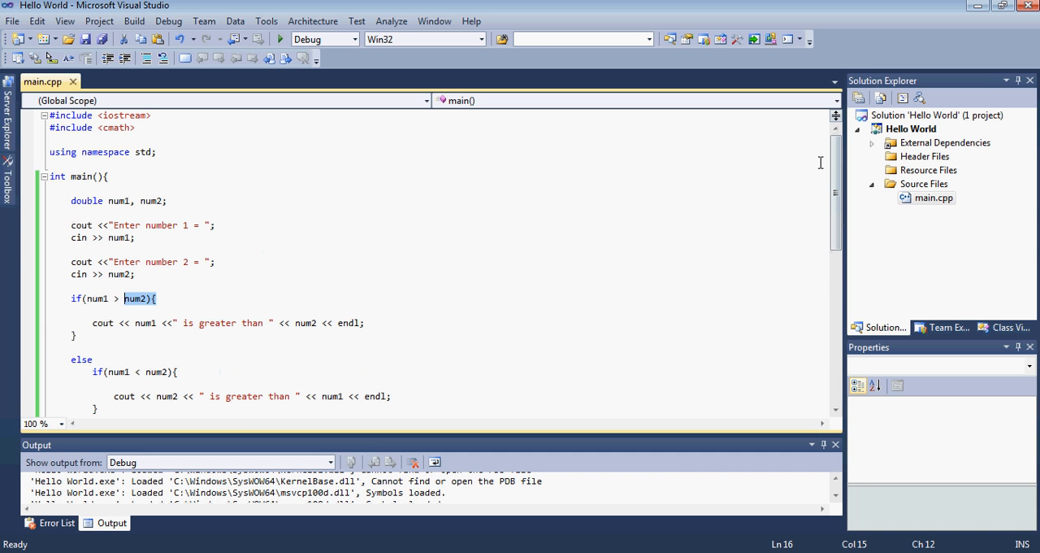
pyautogui.click(256, 269)
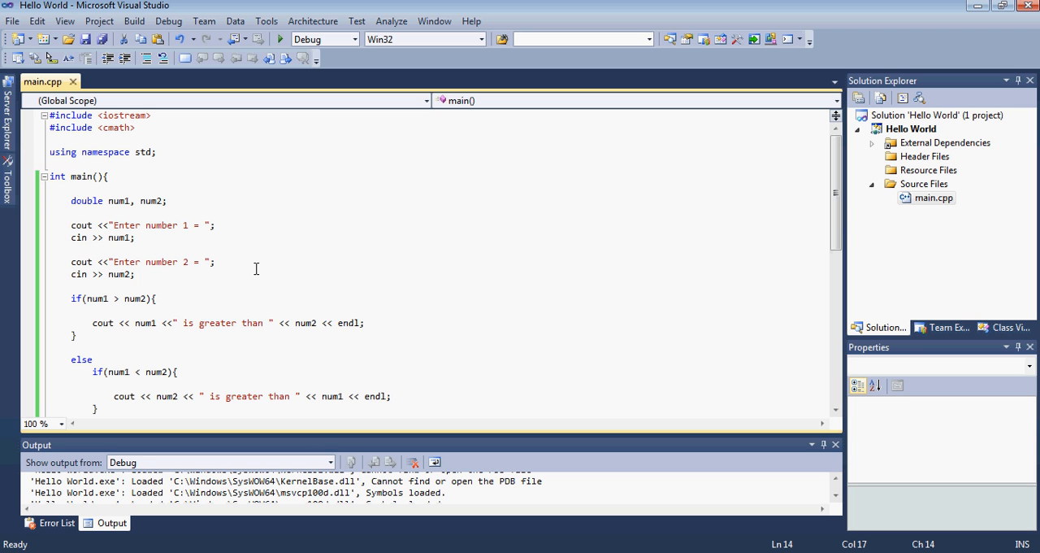
pyautogui.click(135, 274)
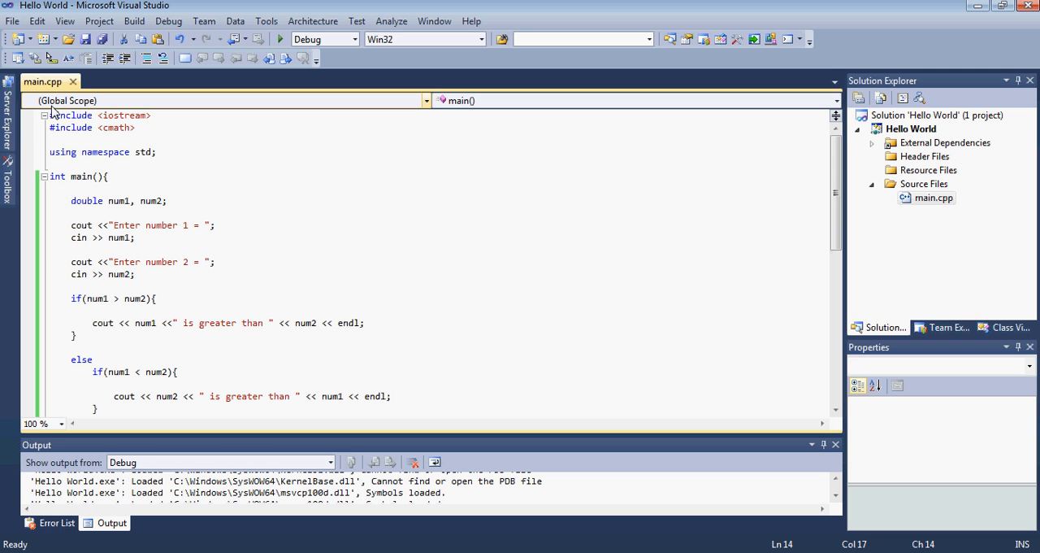
pyautogui.click(136, 274)
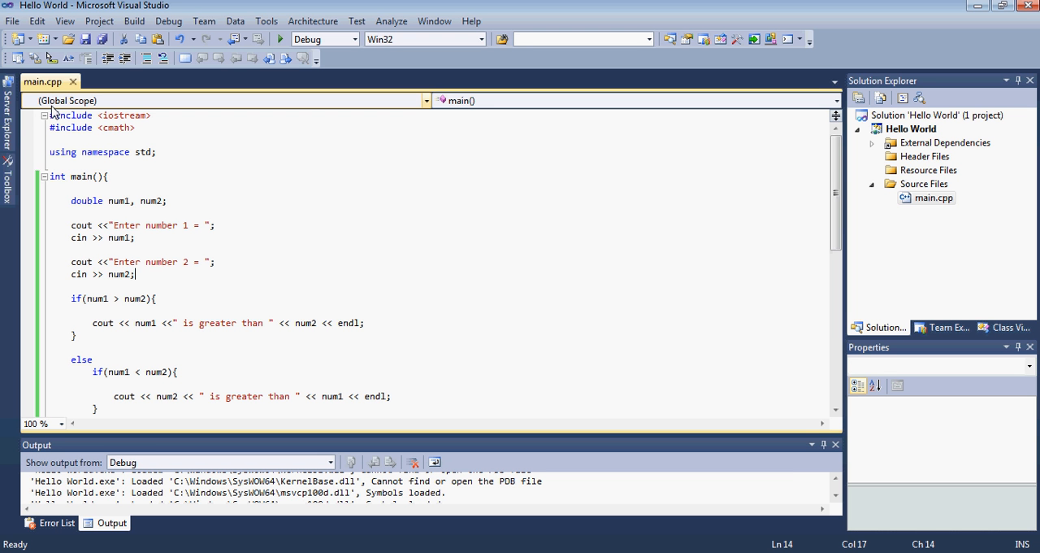